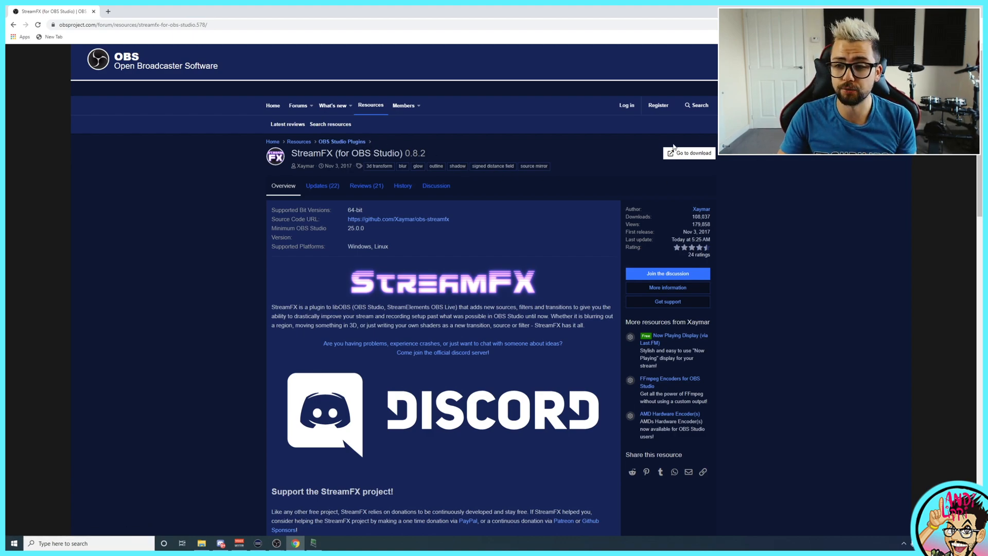
pyautogui.moveTo(682, 176)
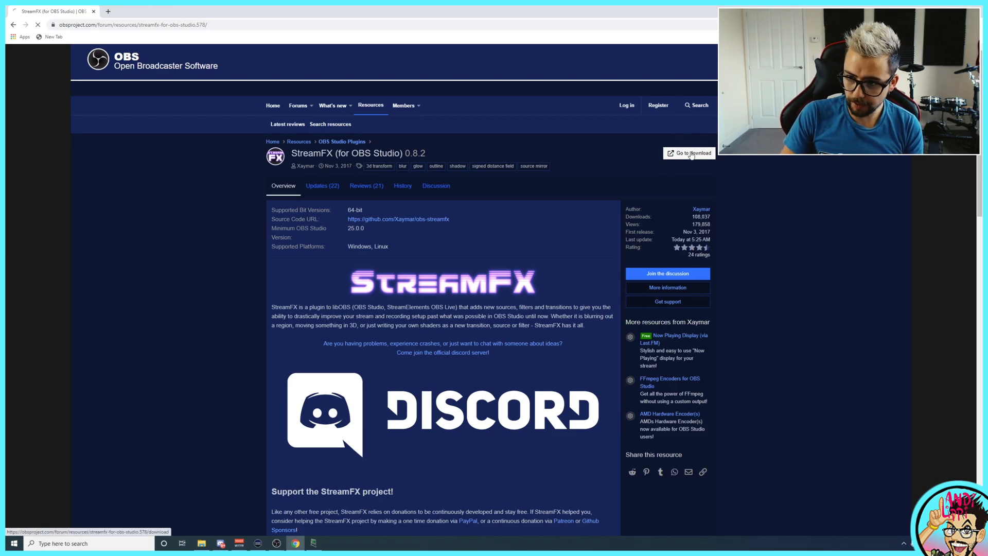
# - Open the StreamFX 0.8.2 GitHub release and scroll down to its Assets list
pyautogui.click(692, 154)
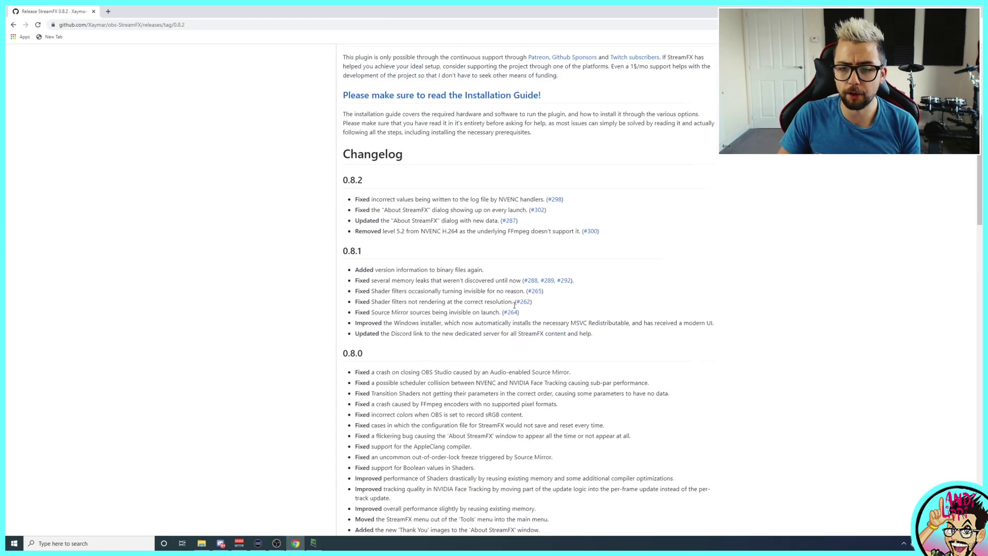
pyautogui.scroll(-3)
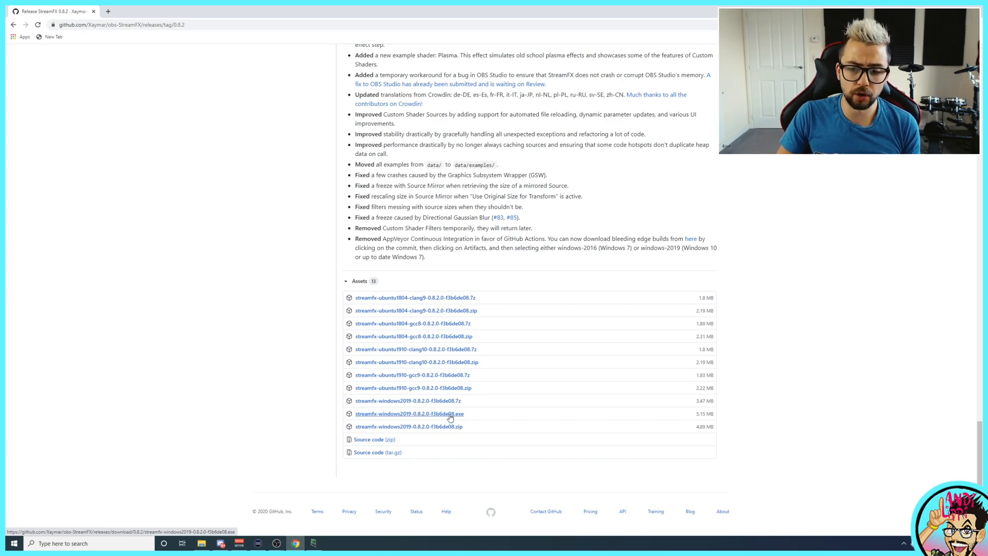
# - Download the streamfx-windows2019 .zip asset and keep it despite the browser warning
pyautogui.click(410, 413)
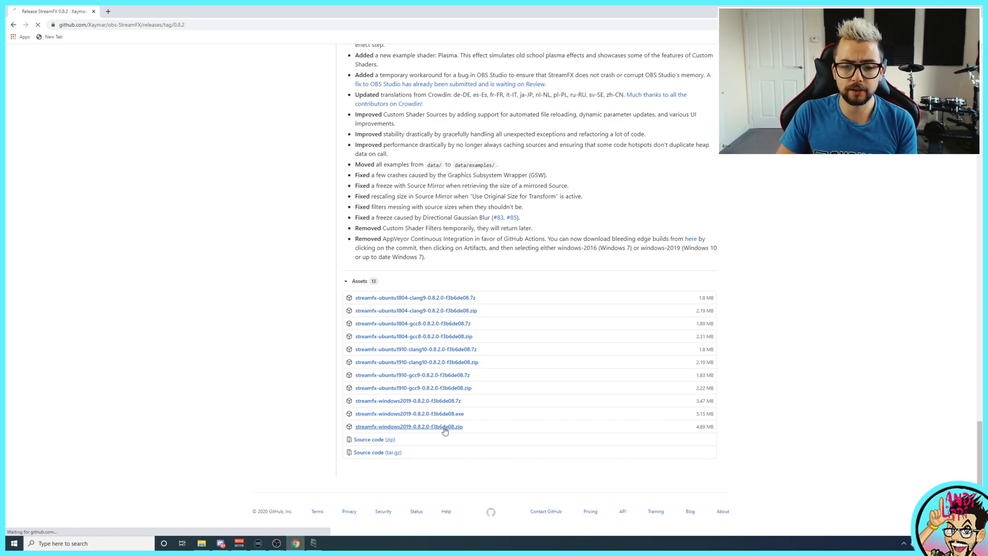
pyautogui.click(408, 427)
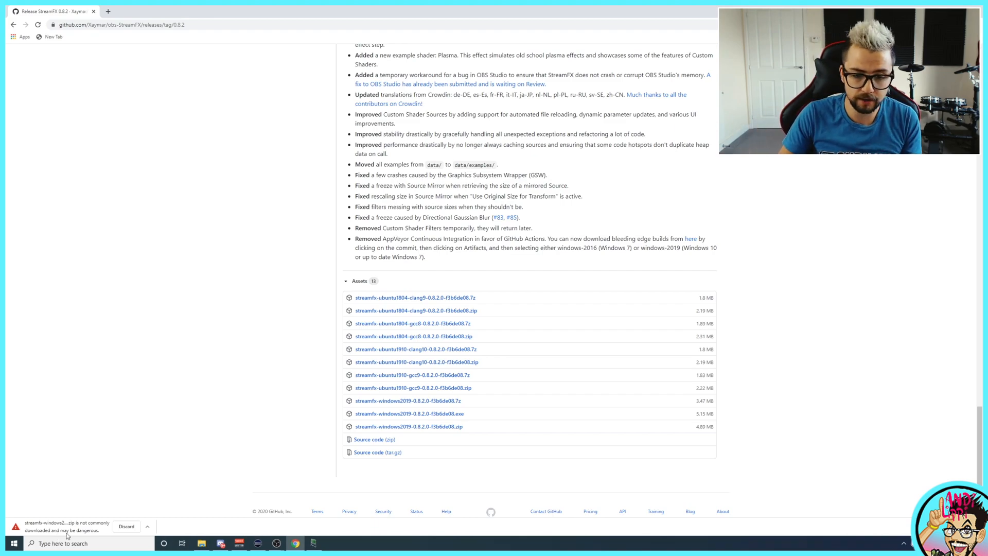
pyautogui.moveTo(201, 542)
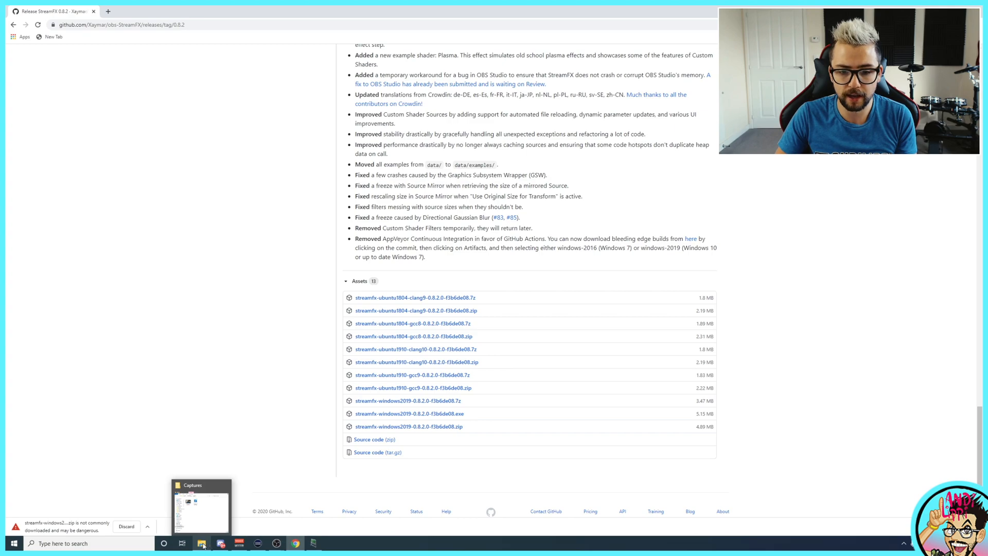
pyautogui.click(202, 507)
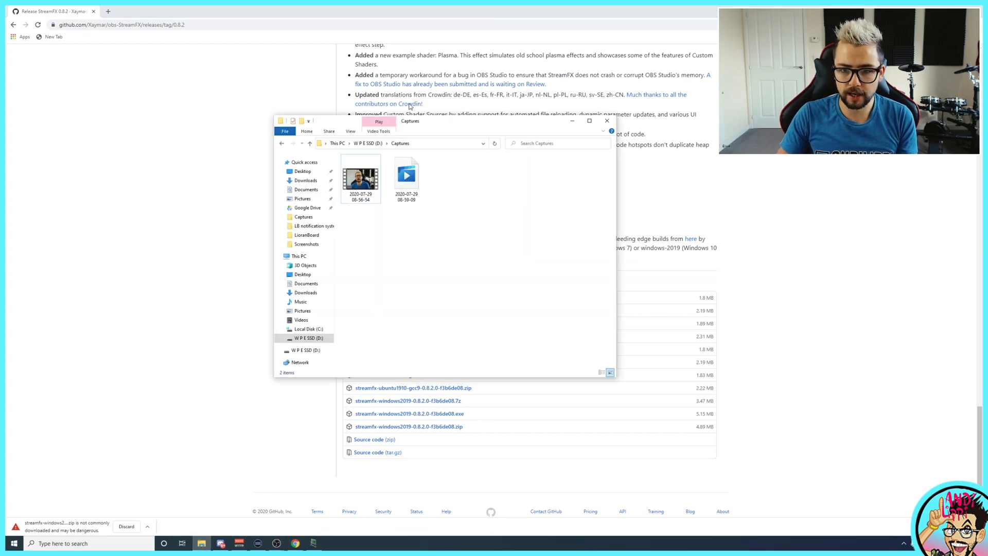
pyautogui.click(305, 180)
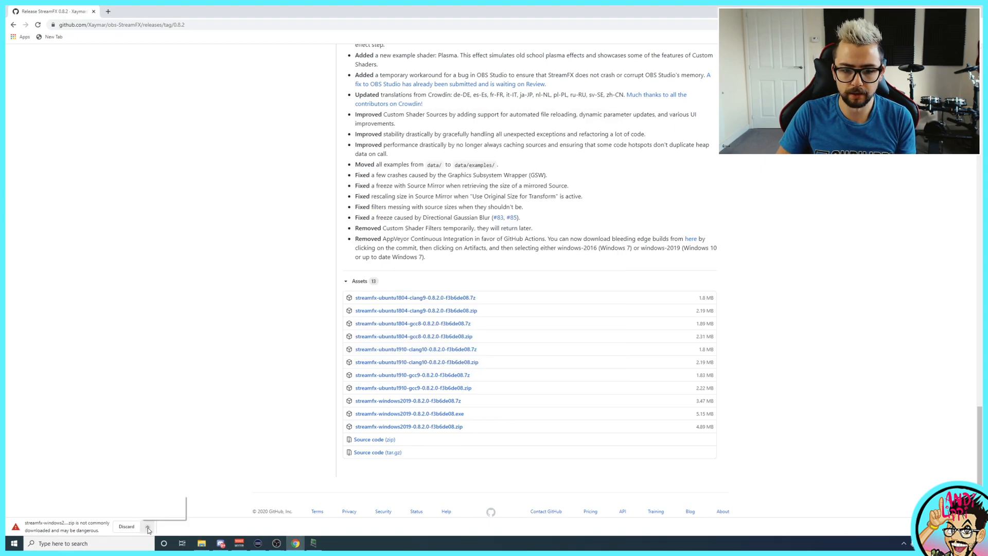
pyautogui.click(148, 527)
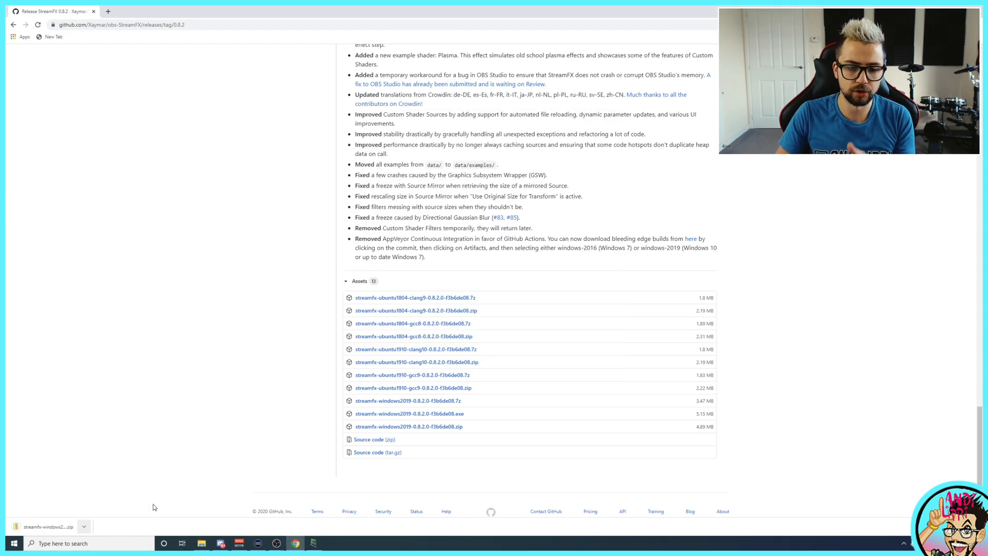
# - Open the StreamFX zip in Downloads and copy its data and obs-plugins folders
pyautogui.click(202, 543)
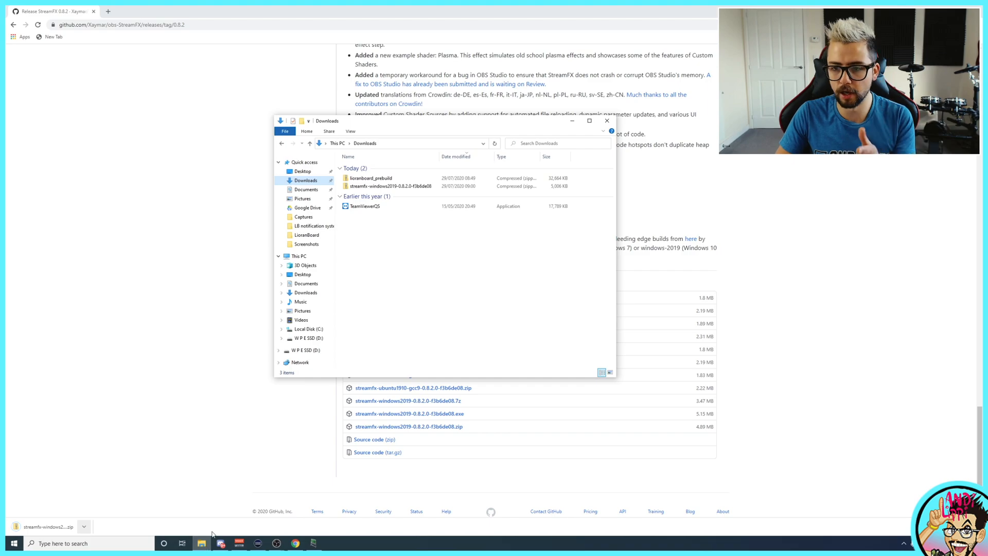
pyautogui.click(389, 186)
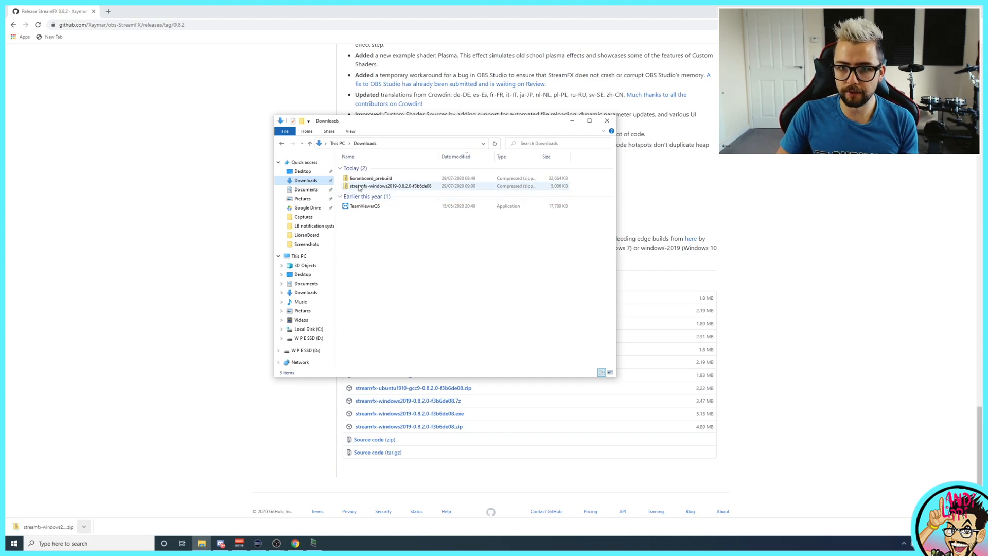
pyautogui.doubleClick(389, 186)
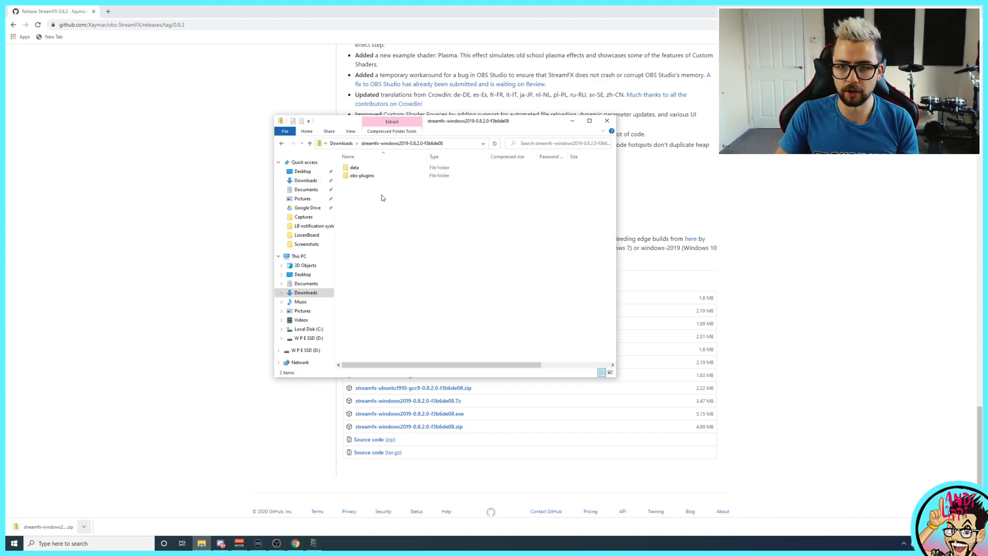
pyautogui.rightClick(362, 175)
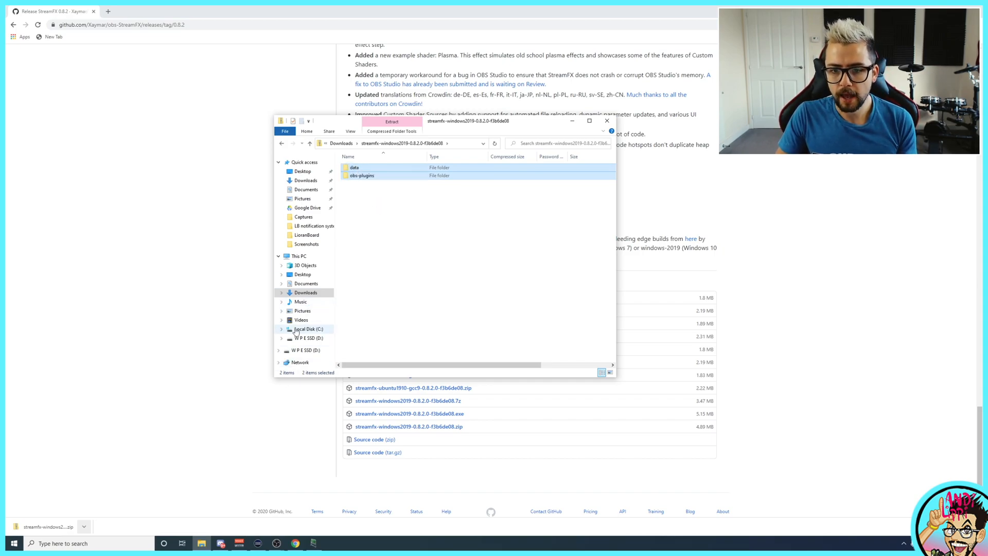
# - Paste the folders into C:\Program Files\obs-studio and dismiss the replacement prompt
pyautogui.click(308, 328)
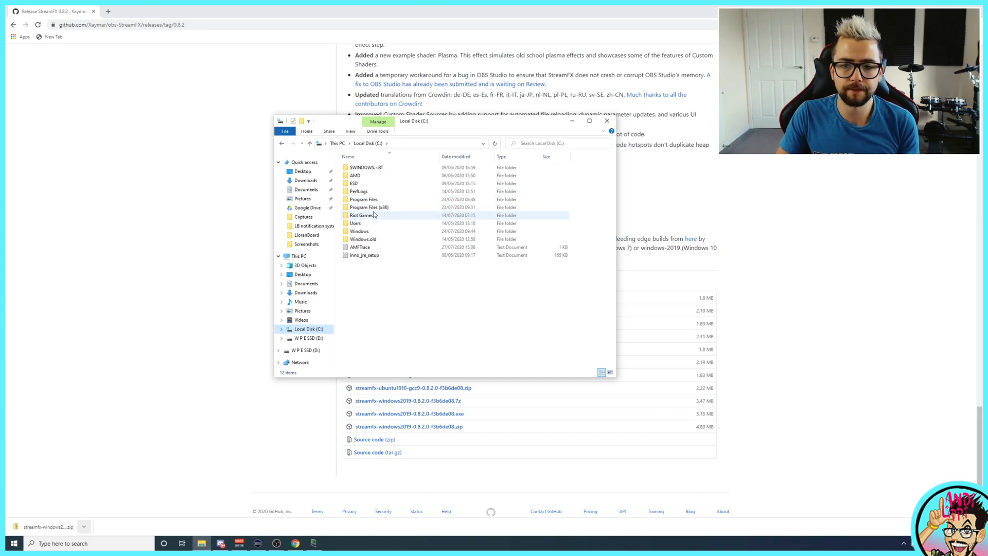
pyautogui.doubleClick(363, 200)
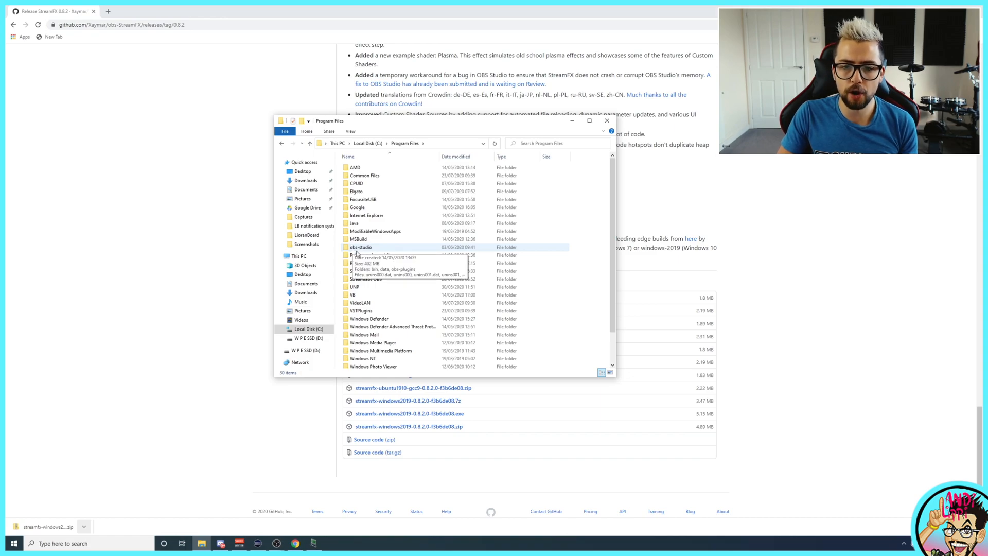
pyautogui.doubleClick(360, 247)
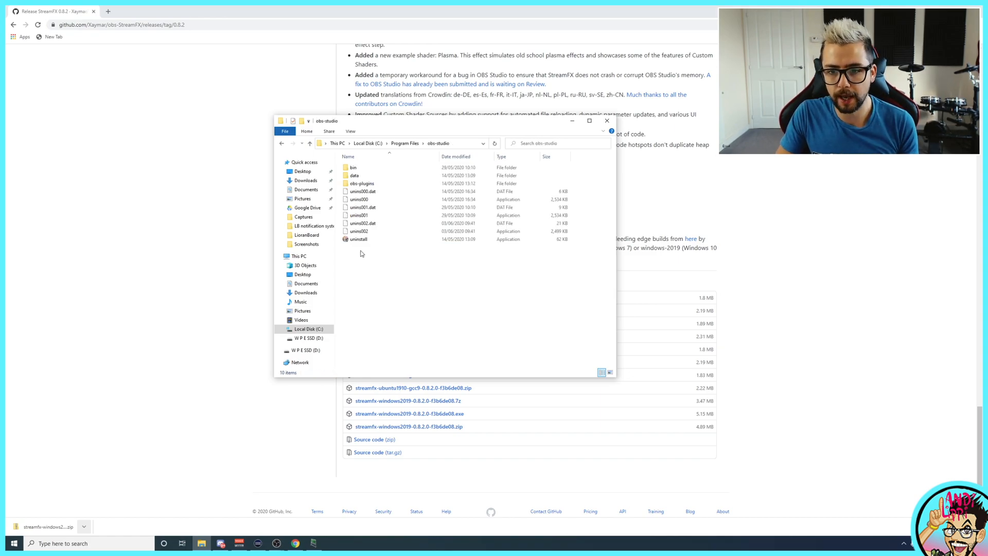
pyautogui.rightClick(384, 284)
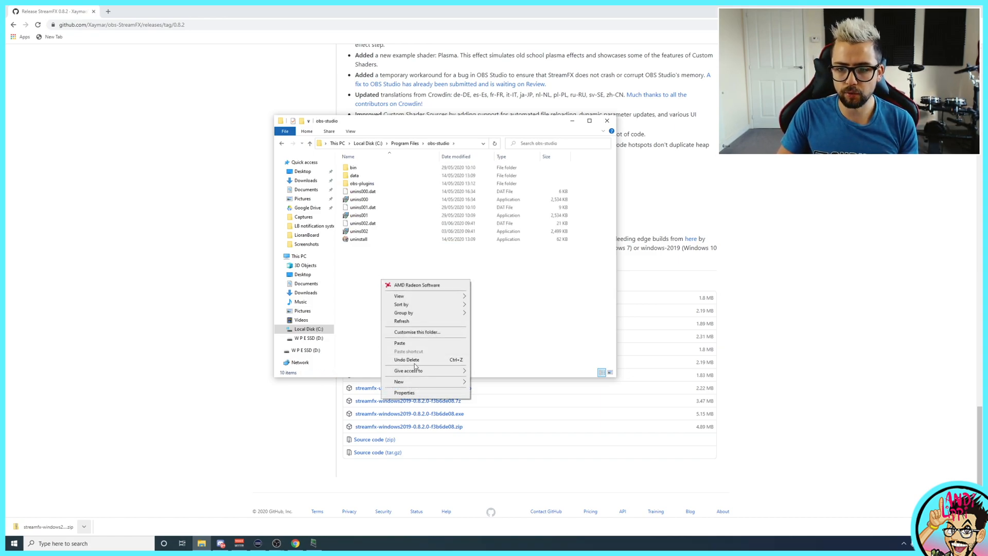
pyautogui.click(399, 343)
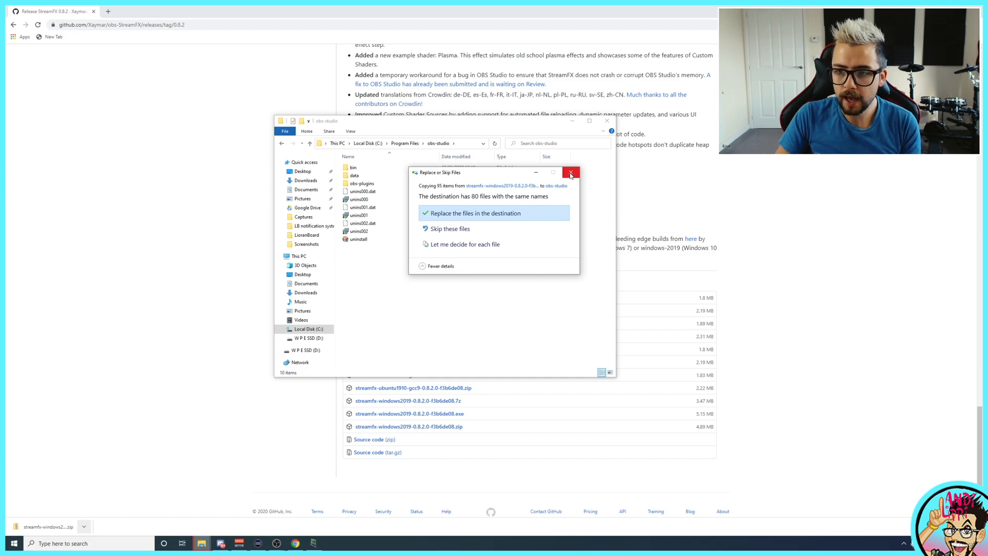
pyautogui.click(570, 173)
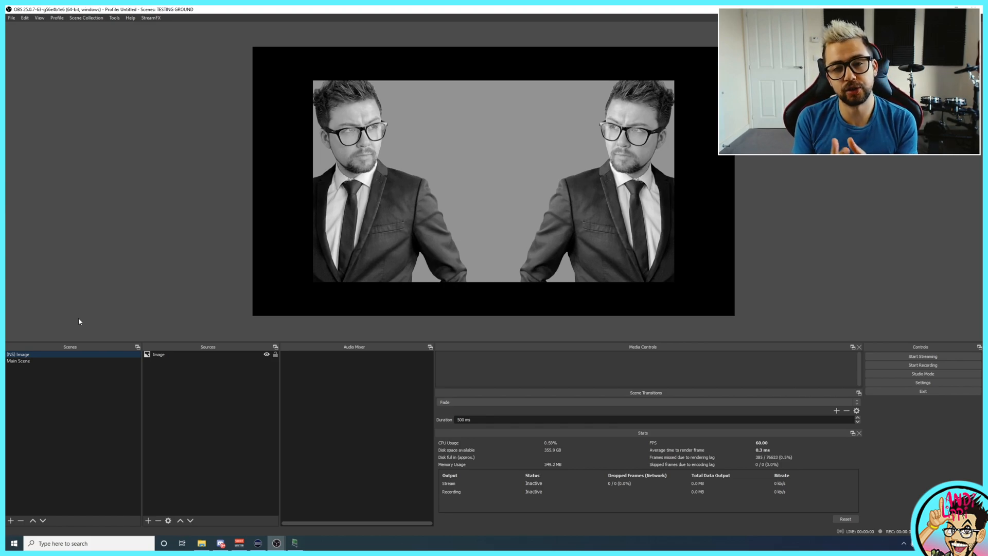
pyautogui.moveTo(435, 55)
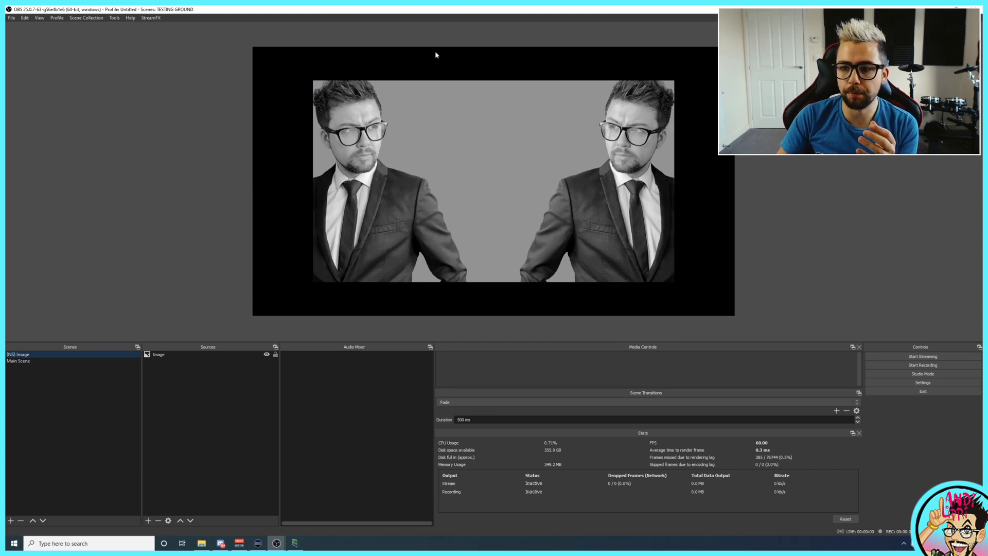
pyautogui.moveTo(137, 307)
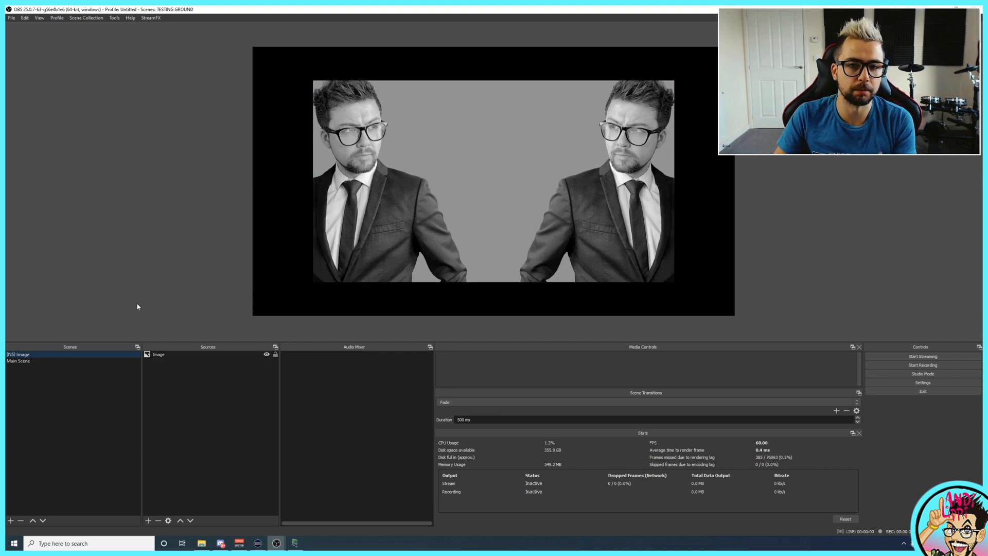
pyautogui.moveTo(160, 151)
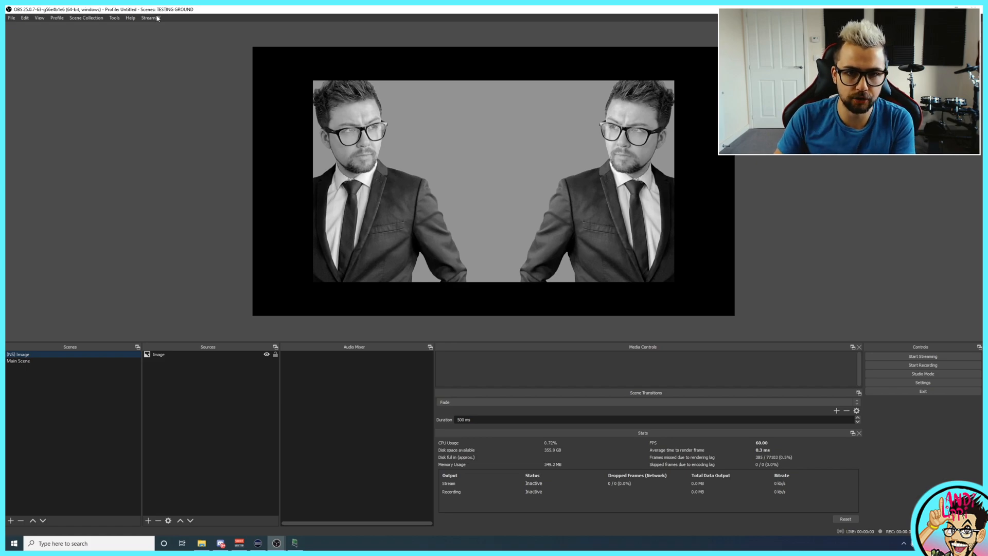
pyautogui.click(152, 18)
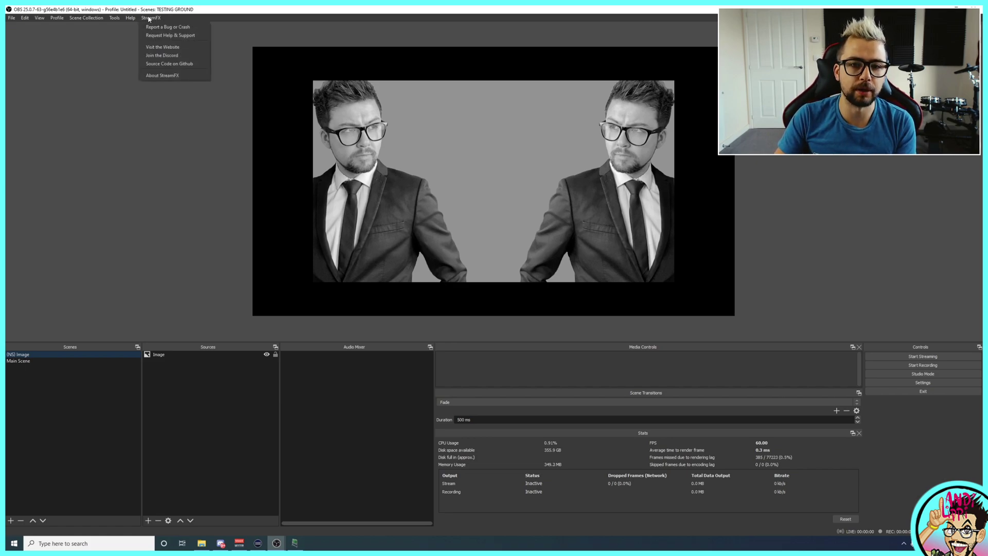
pyautogui.moveTo(186, 55)
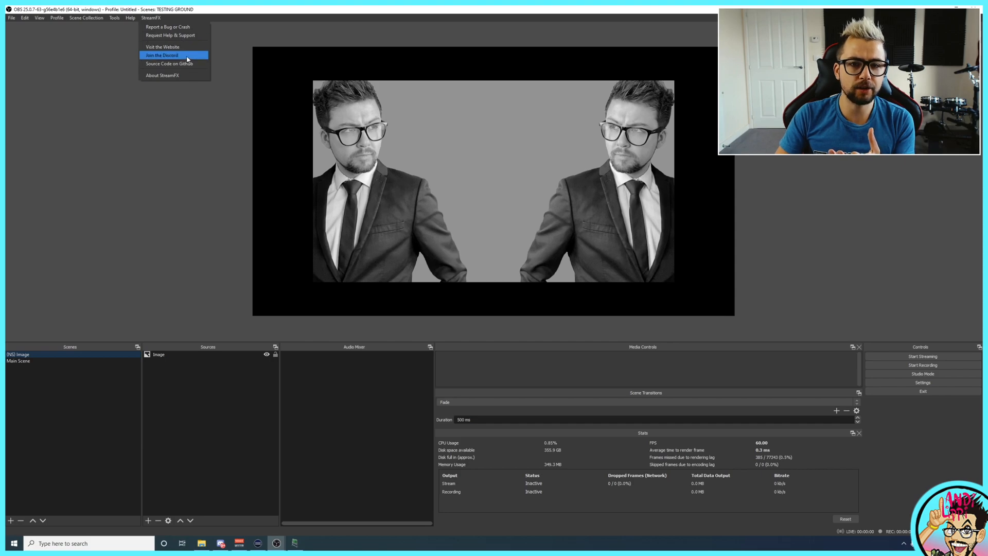
pyautogui.click(145, 155)
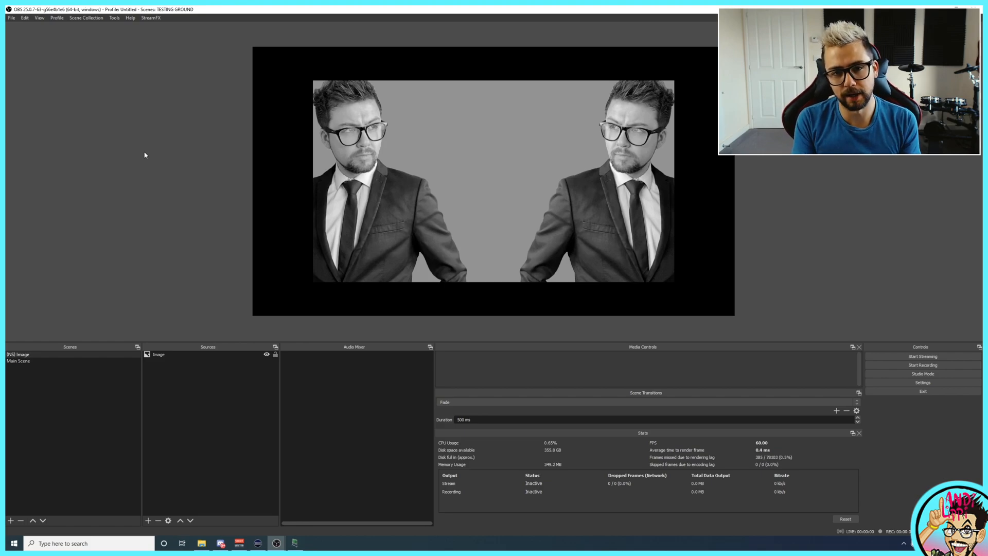
pyautogui.click(19, 360)
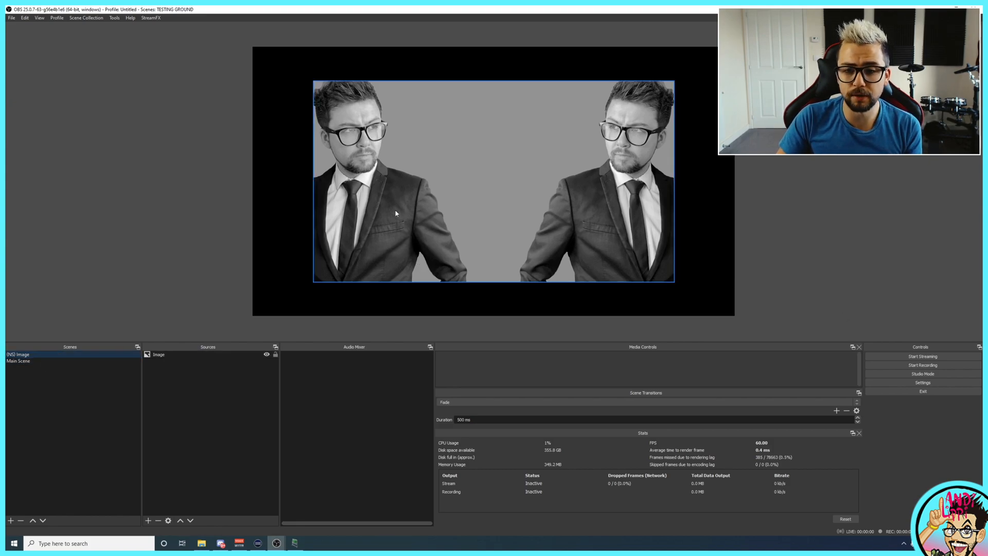
pyautogui.moveTo(393, 218)
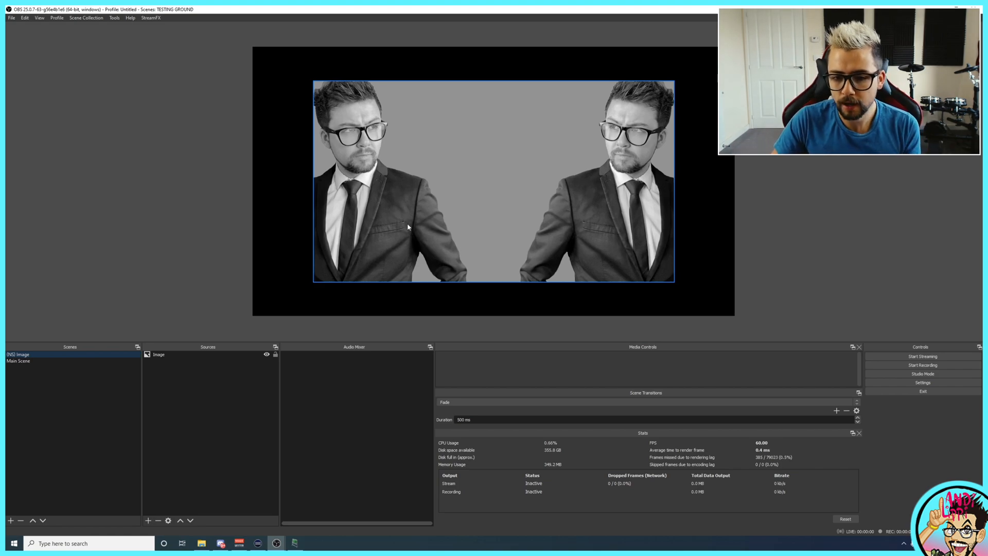
pyautogui.moveTo(412, 236)
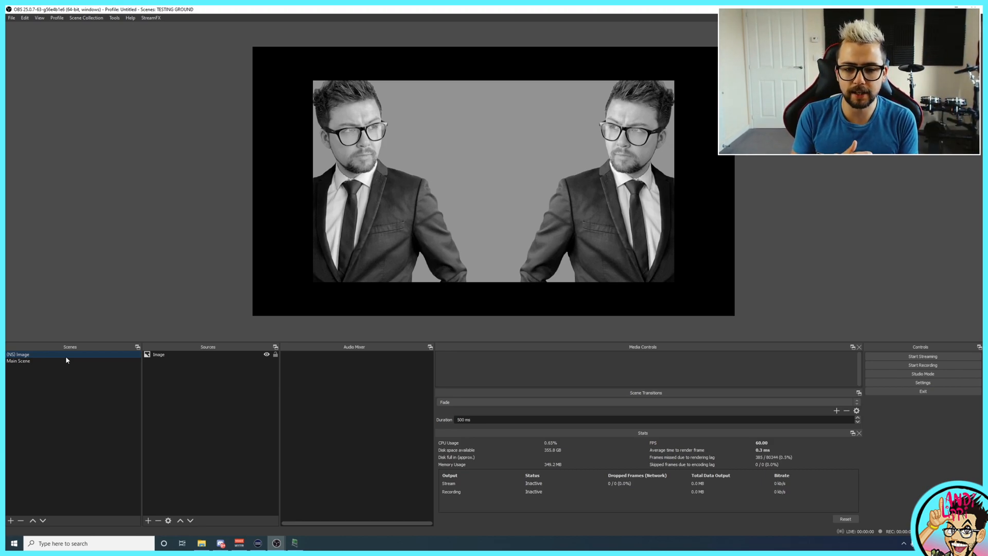
pyautogui.click(158, 354)
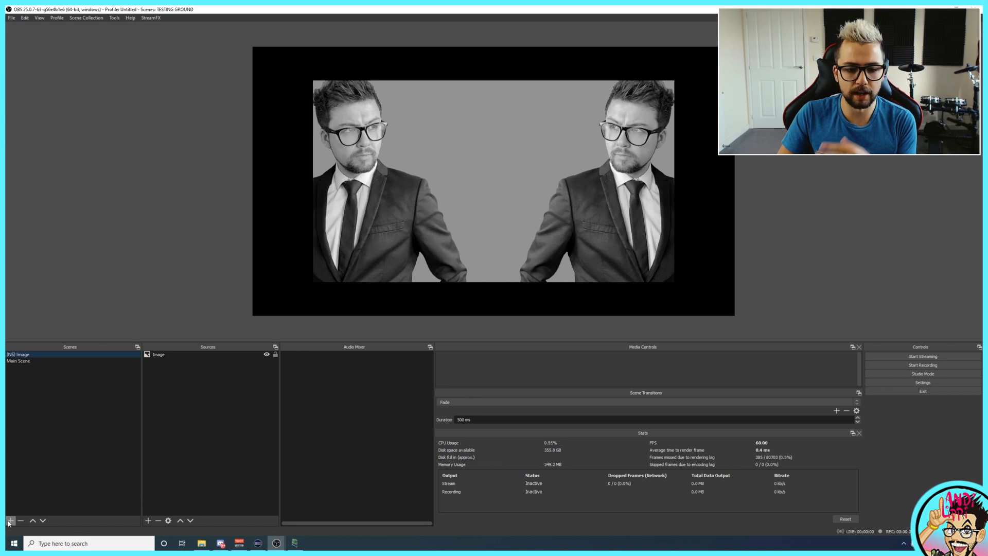
pyautogui.click(159, 354)
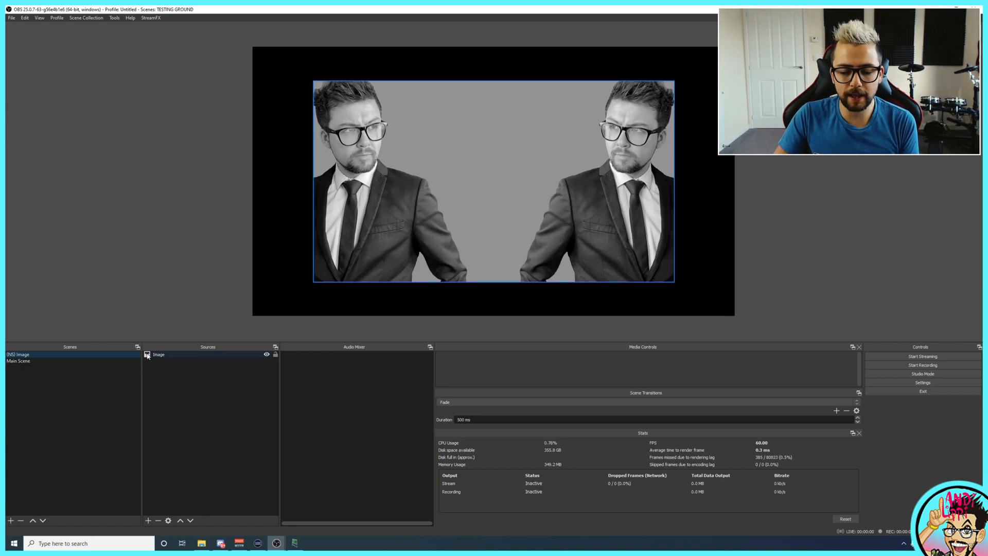
pyautogui.click(19, 354)
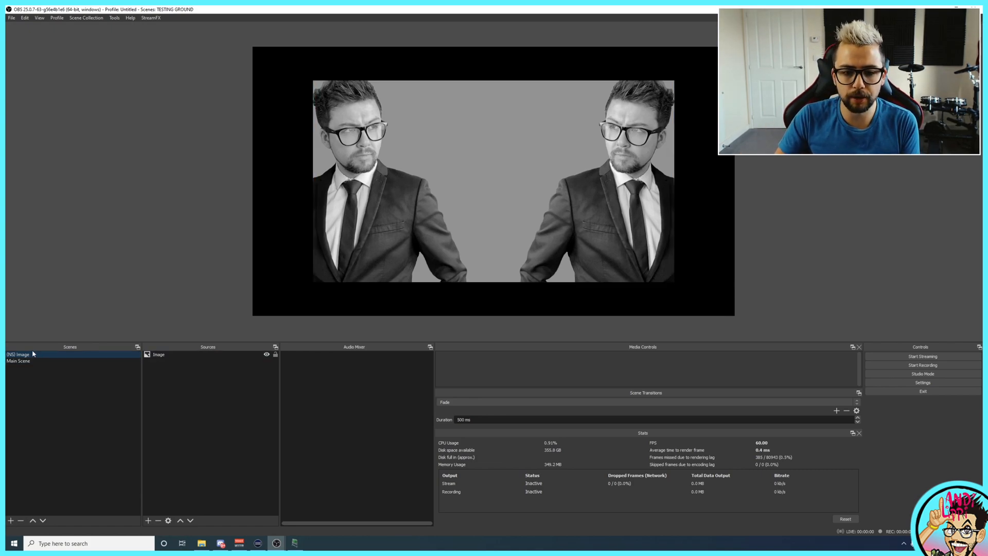
# - Add an SDF Effects filter named 'outline' to the nested image scene
pyautogui.rightClick(19, 354)
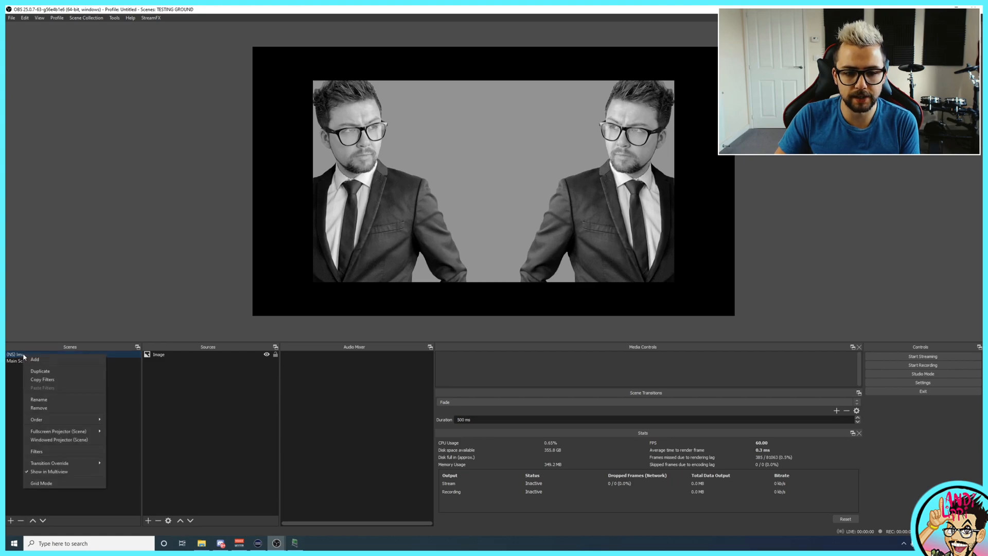
pyautogui.click(36, 451)
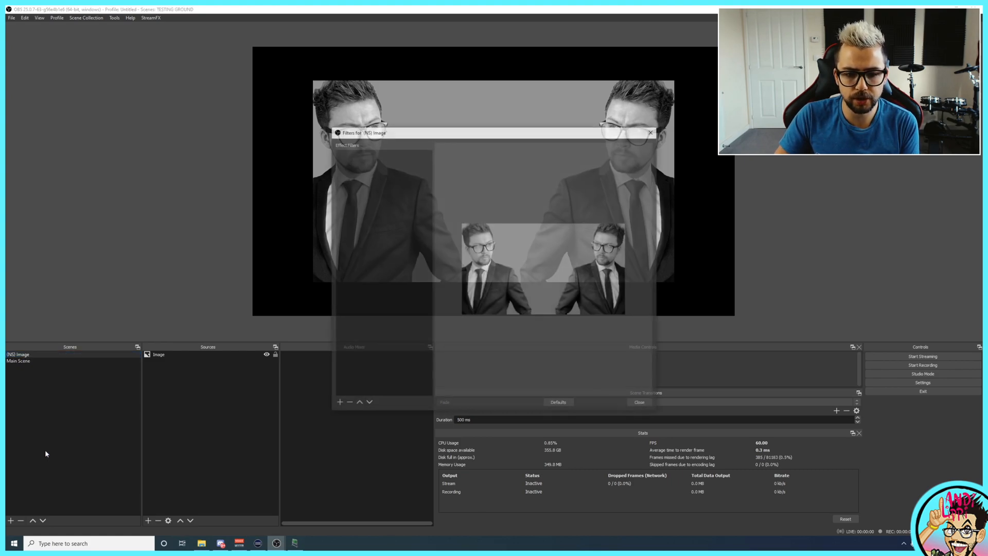
pyautogui.click(339, 403)
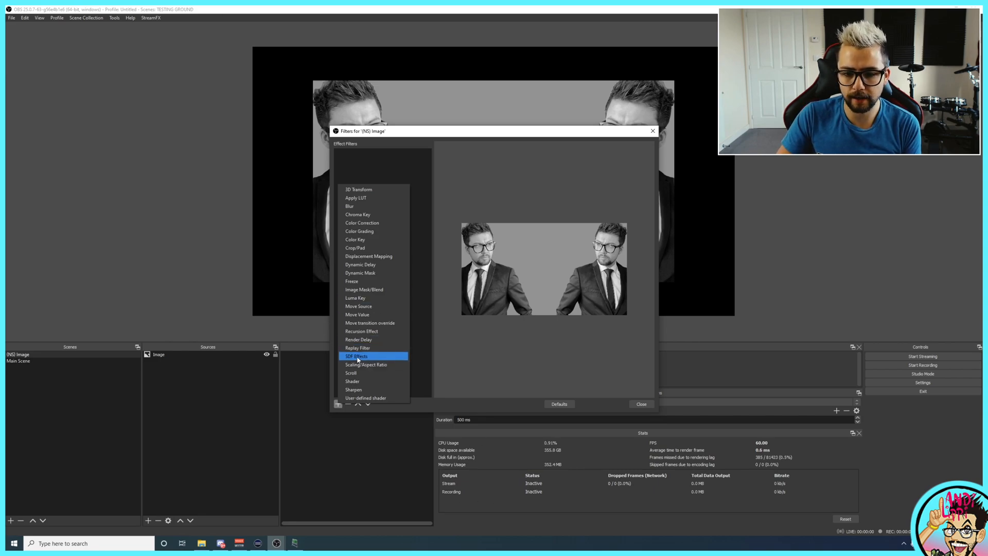
pyautogui.click(356, 356)
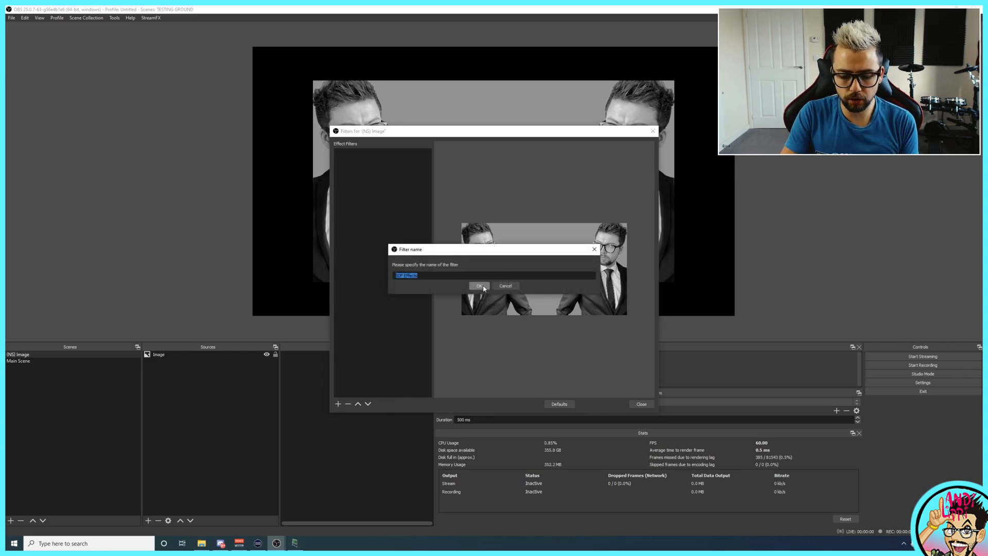
pyautogui.click(479, 285)
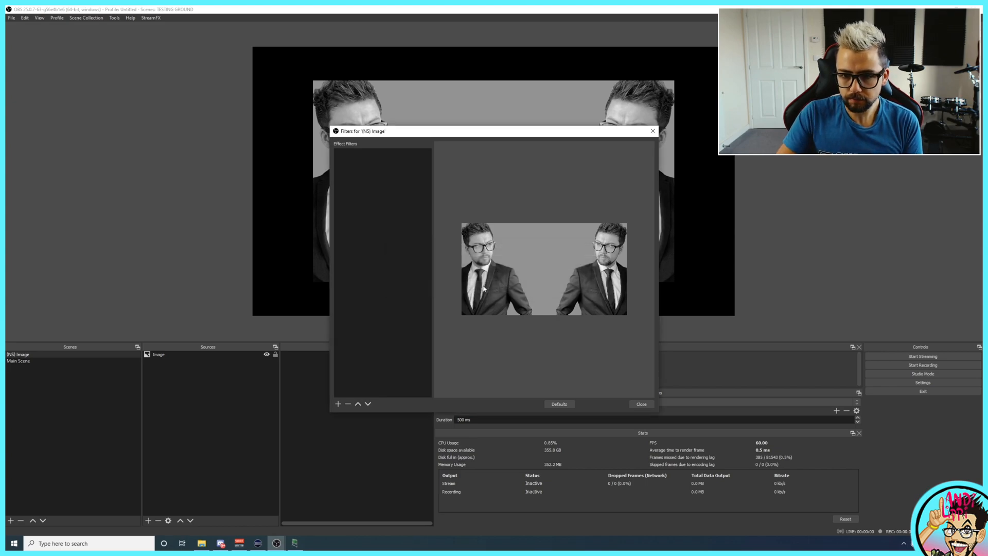
# - Enable the yellow outline with alpha 37 and width 10, then close Filters
pyautogui.click(338, 404)
pyautogui.write('outline')
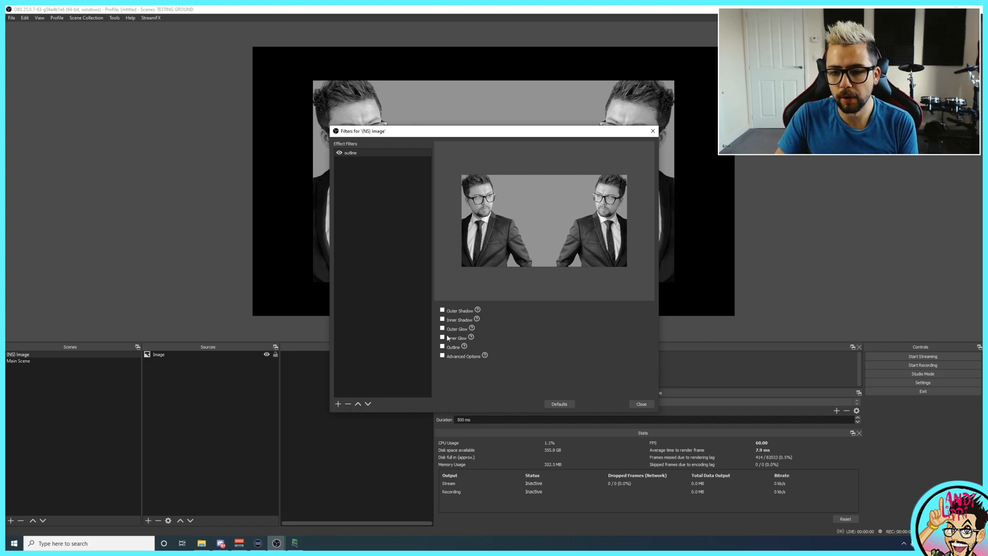
pyautogui.moveTo(449, 362)
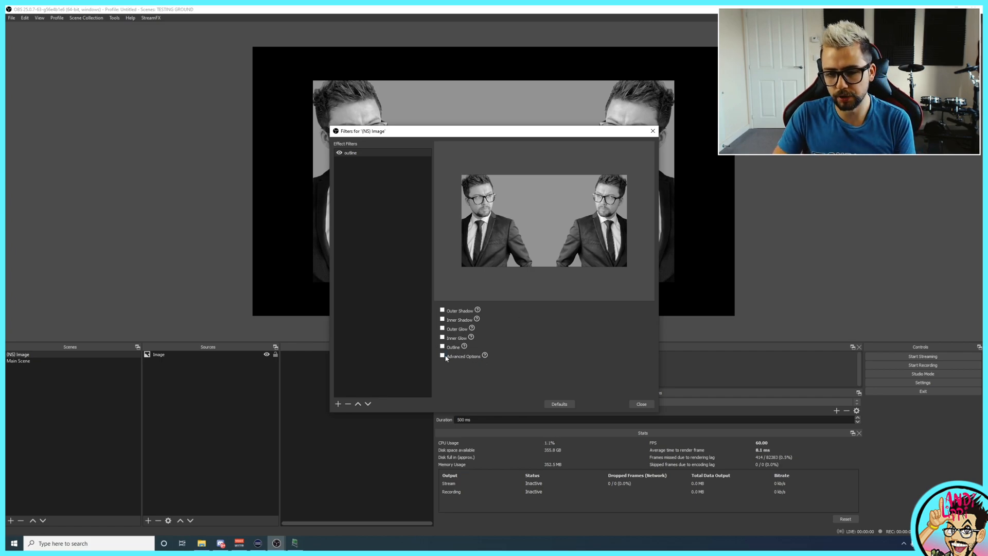
pyautogui.click(442, 346)
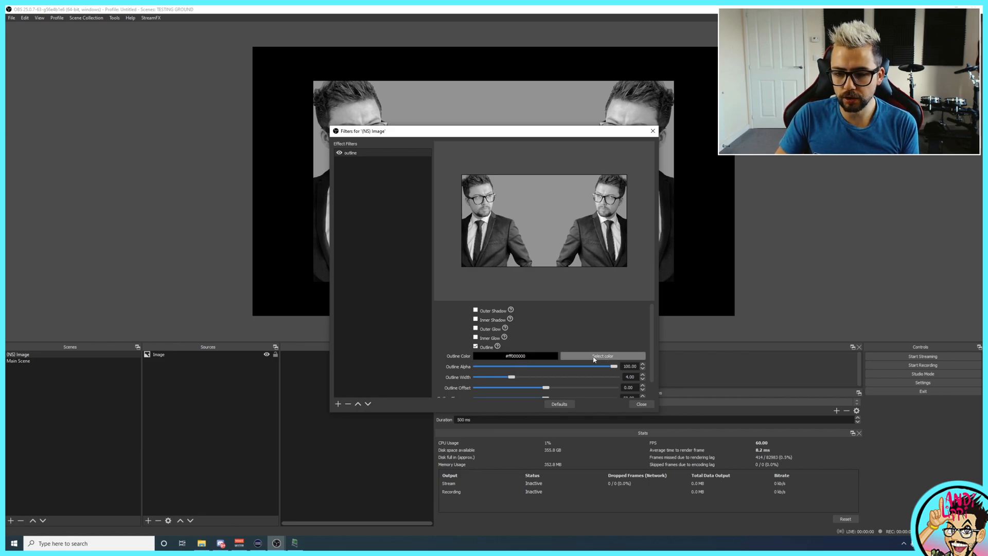
pyautogui.click(602, 356)
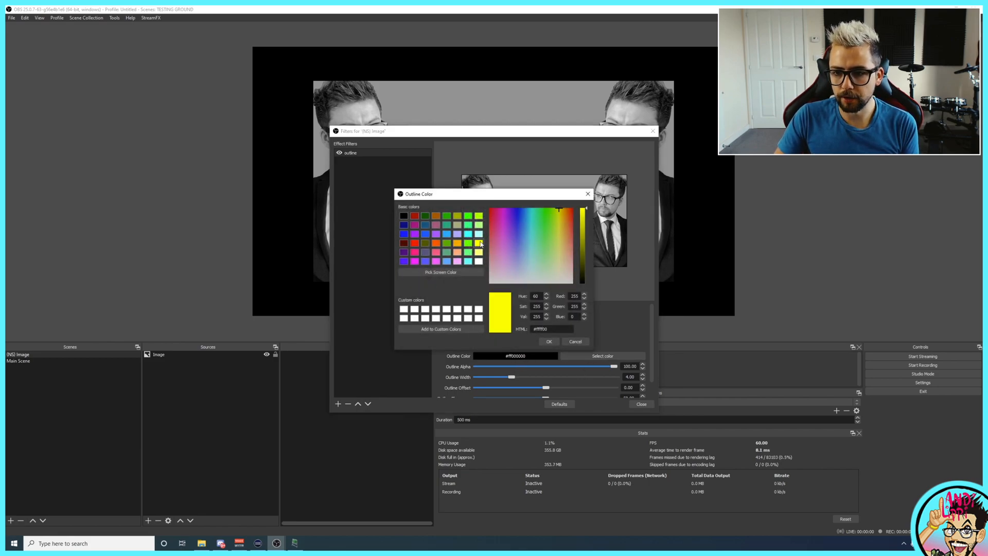
pyautogui.click(548, 340)
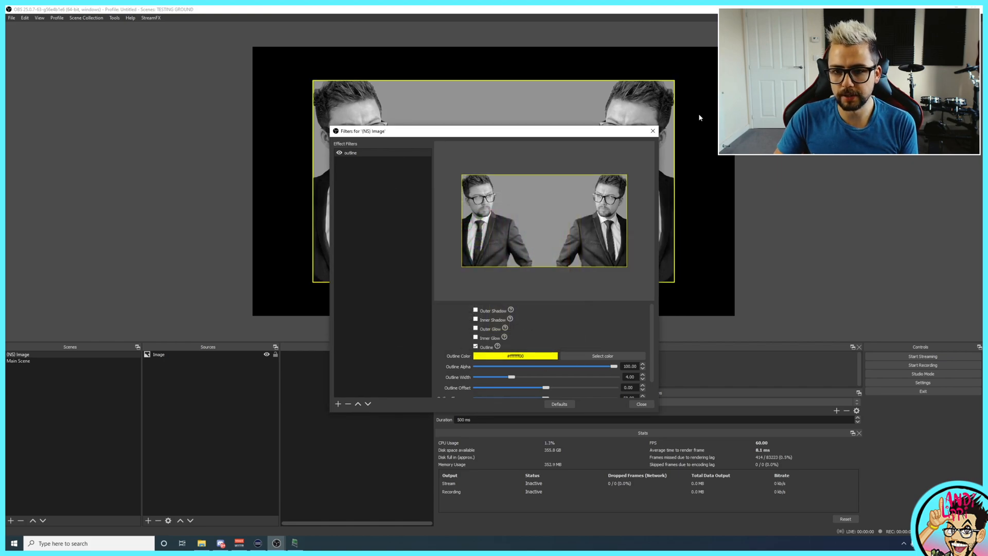
pyautogui.moveTo(502, 121)
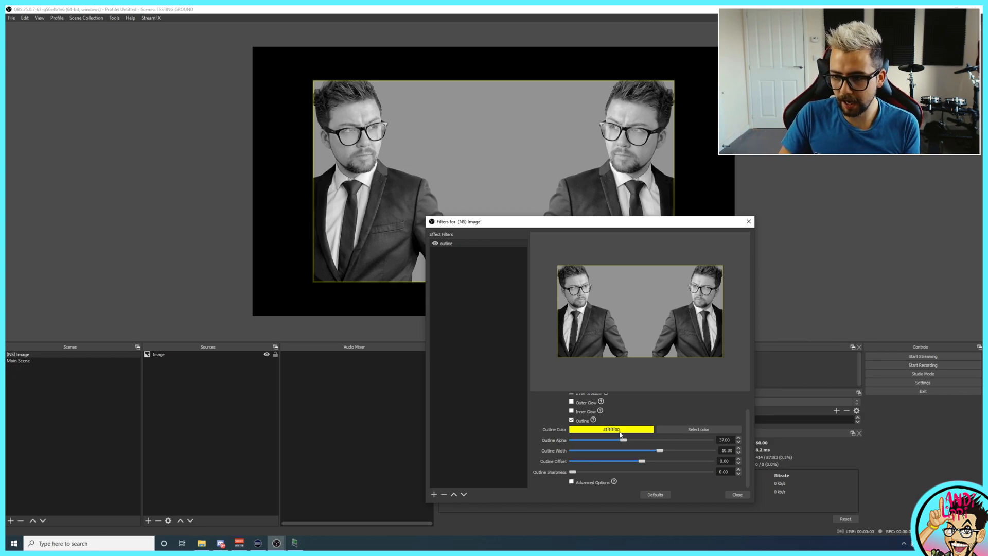
pyautogui.moveTo(621, 434)
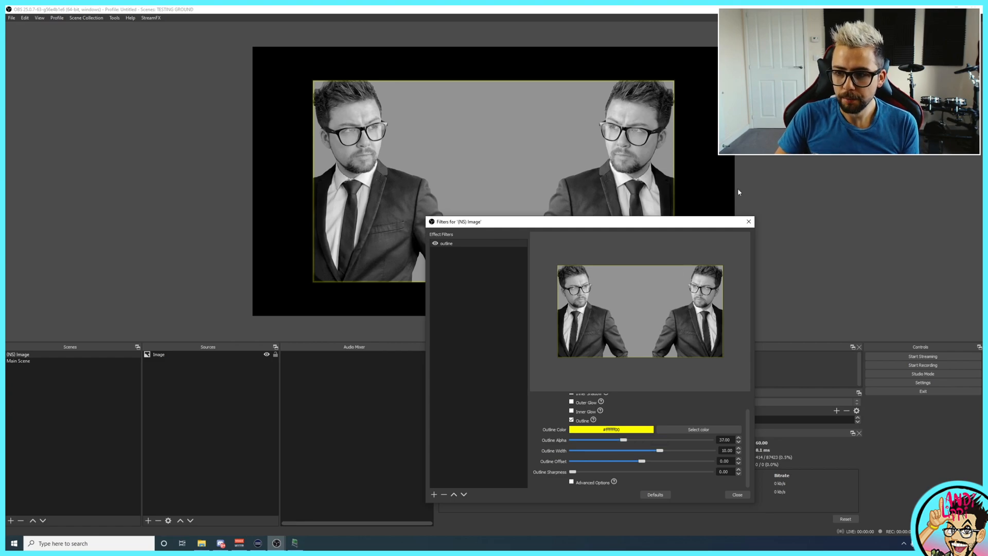
pyautogui.moveTo(749, 221)
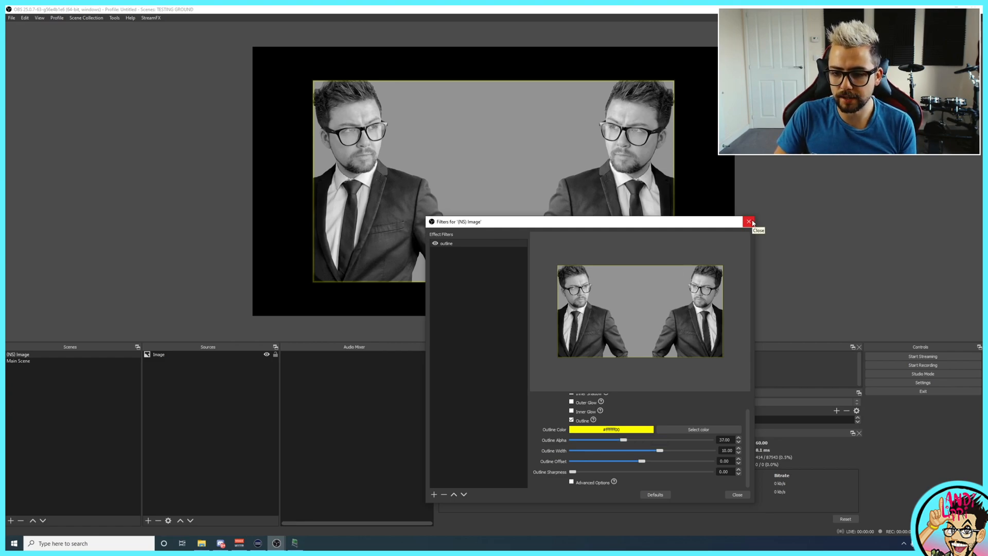
pyautogui.click(749, 221)
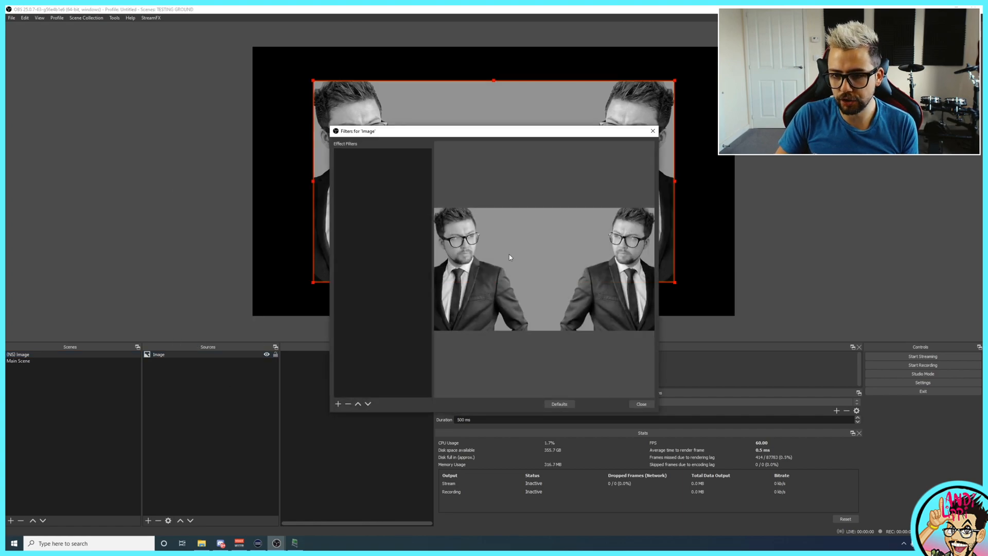
# - Set the scene outline to alpha 100 and width 16, then crop the image to one face
pyautogui.rightClick(19, 354)
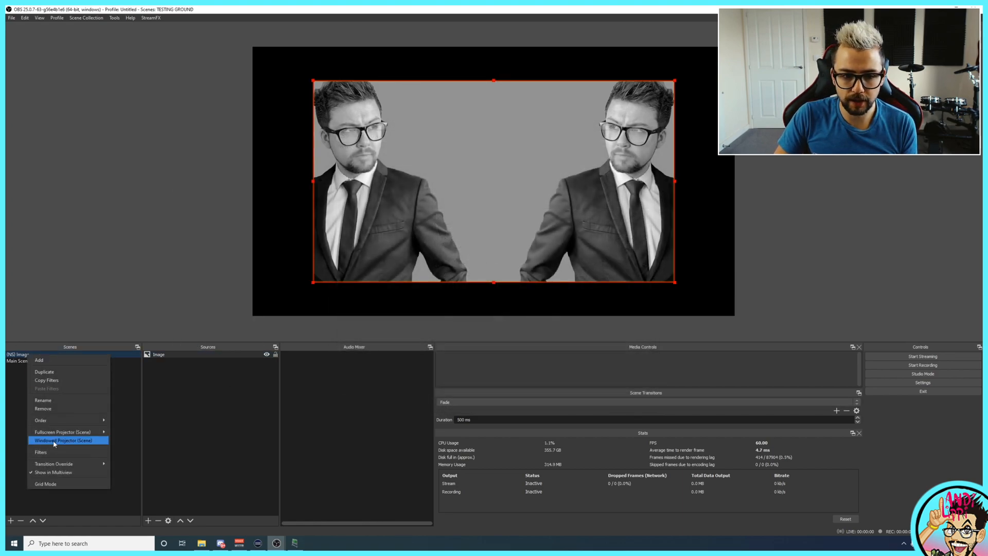
pyautogui.click(41, 452)
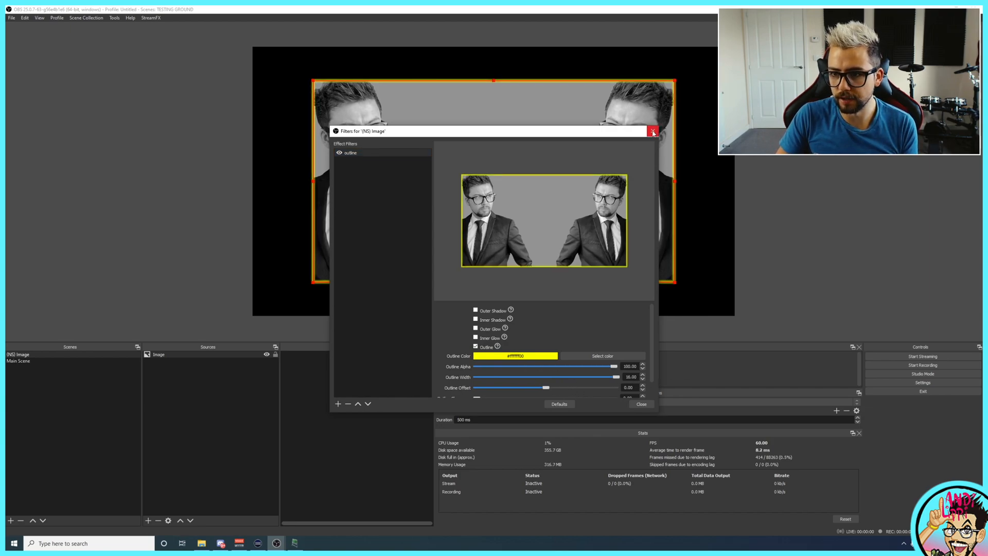
pyautogui.click(654, 131)
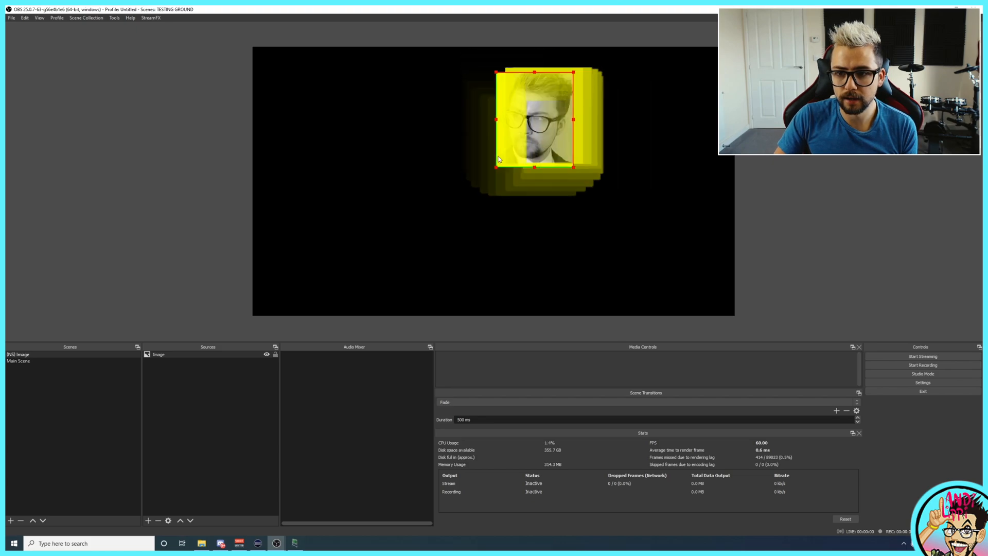
pyautogui.moveTo(498, 126); pyautogui.dragTo(570, 107)
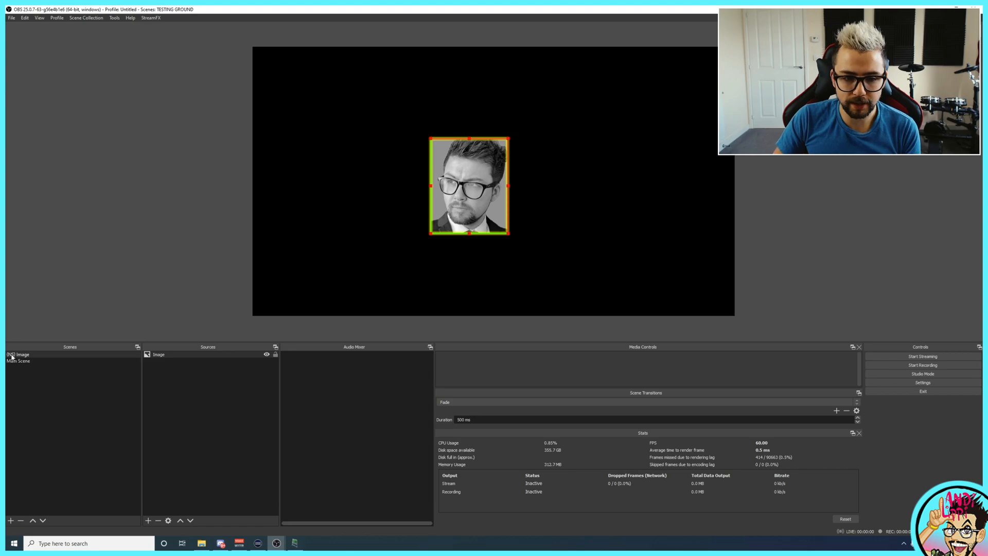
# - In Main Scene, add SDF Effects to Image 2 with a thick yellow outline
pyautogui.click(19, 361)
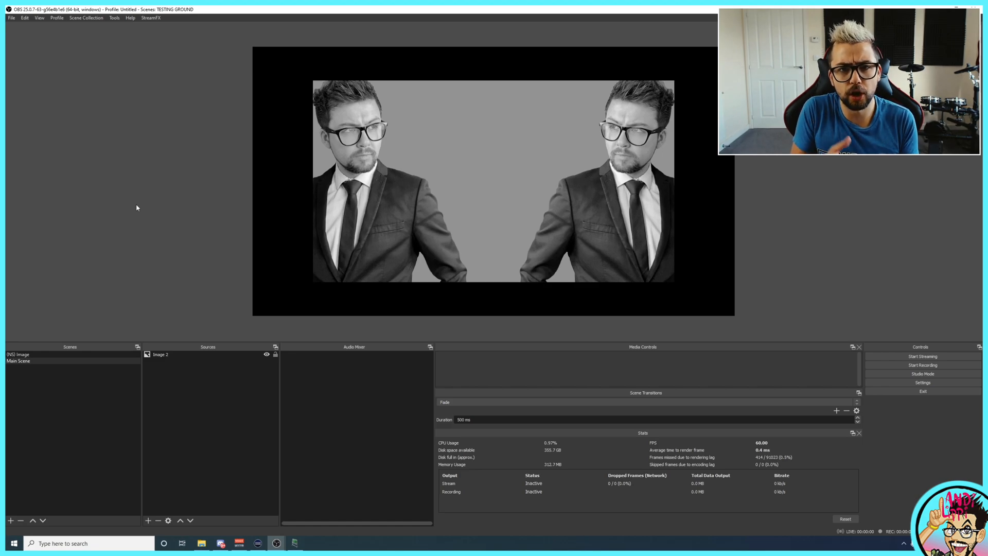
pyautogui.rightClick(161, 354)
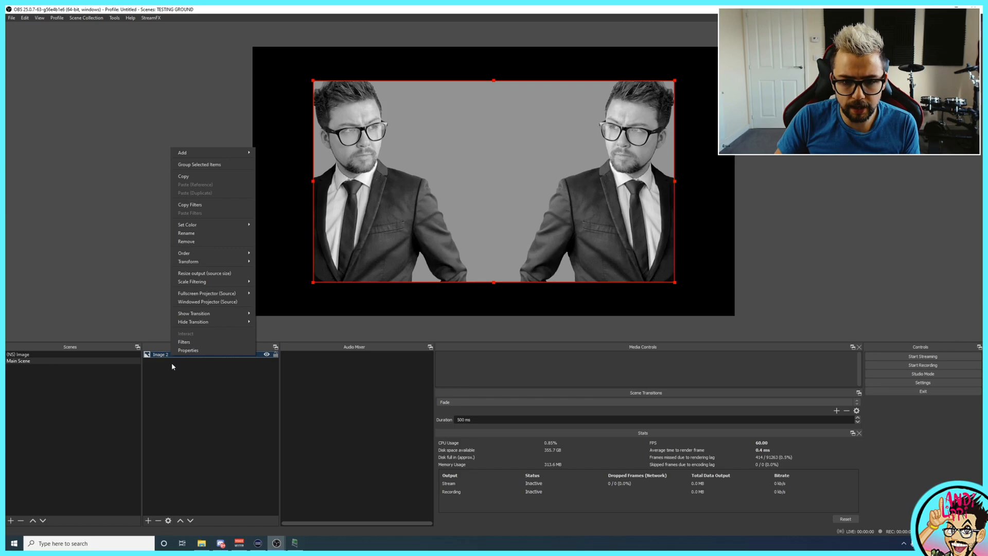
pyautogui.click(184, 342)
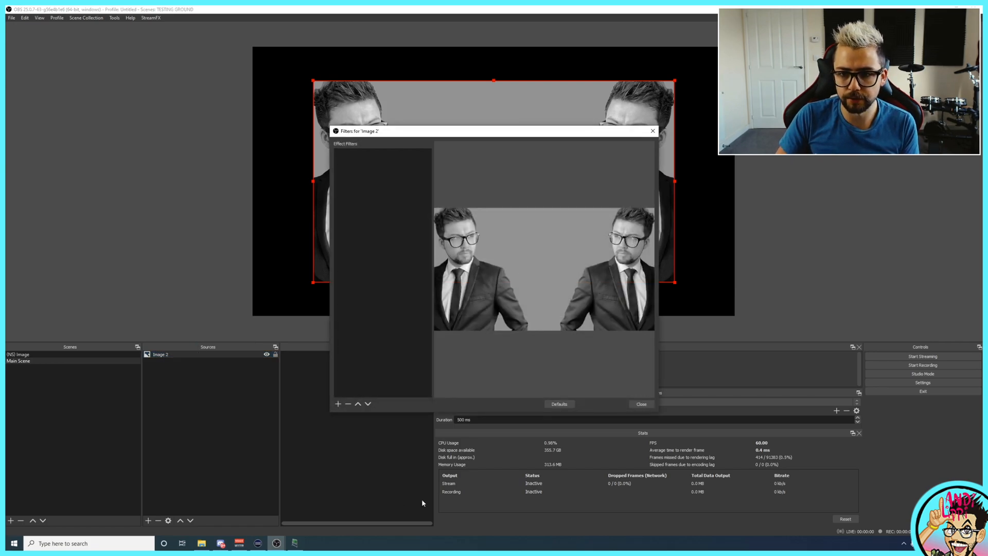
pyautogui.click(337, 404)
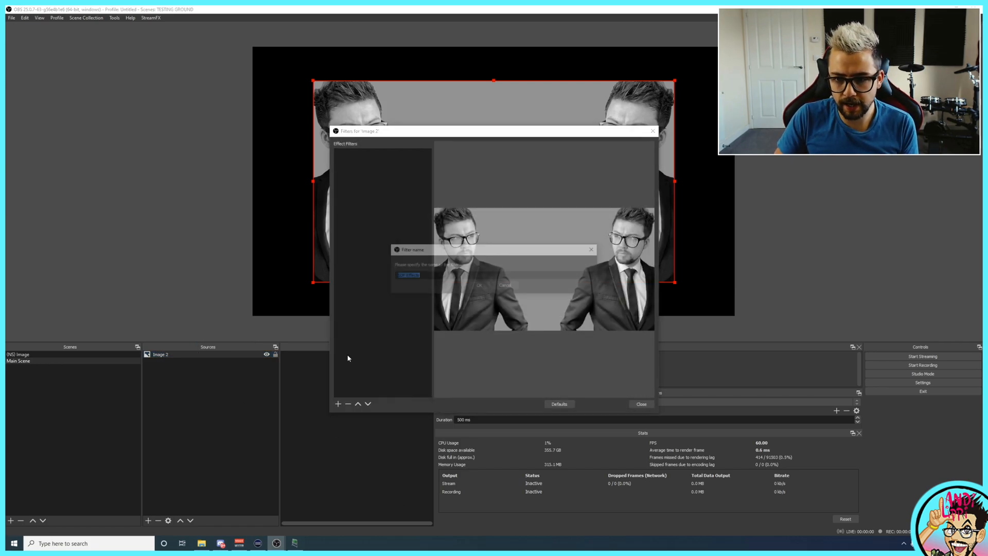
pyautogui.click(479, 286)
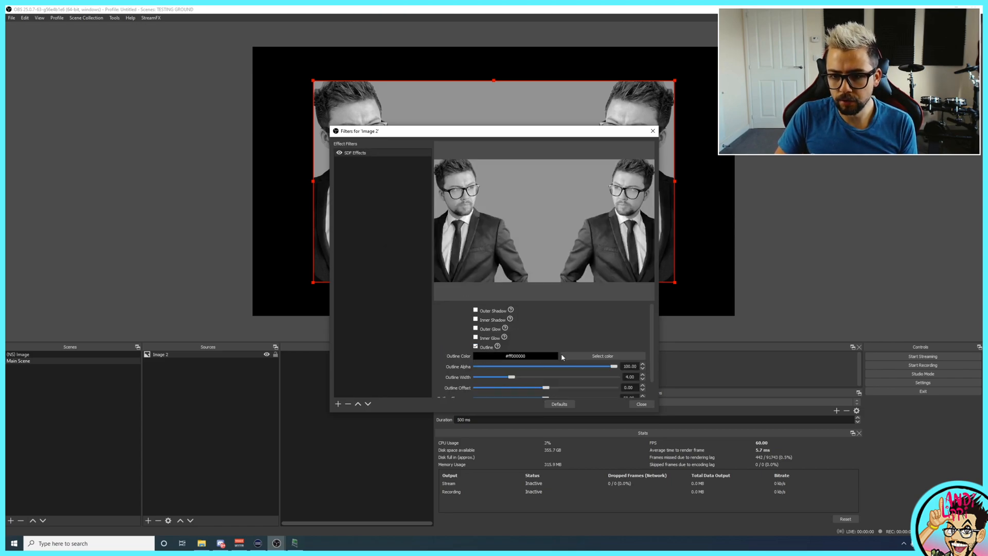
pyautogui.moveTo(615, 348)
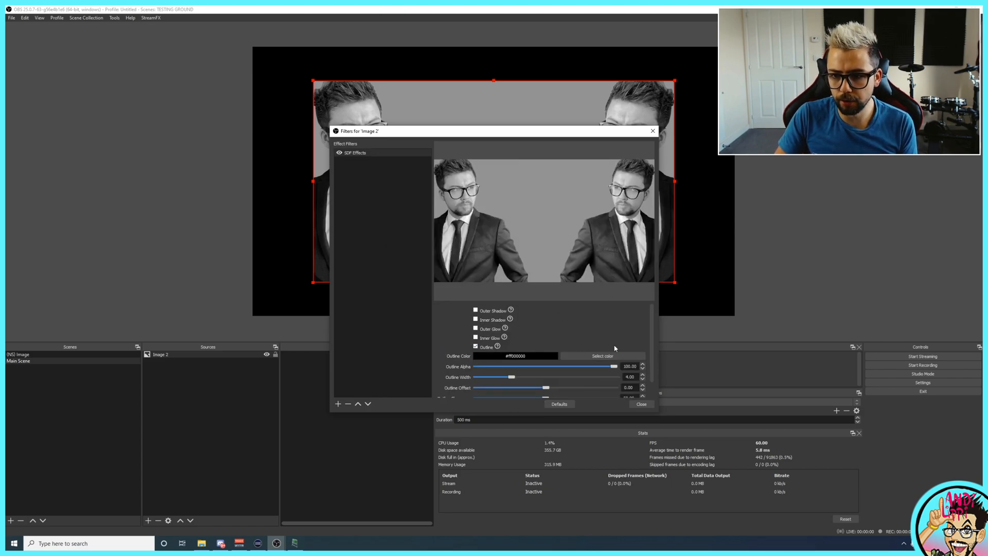
pyautogui.click(601, 355)
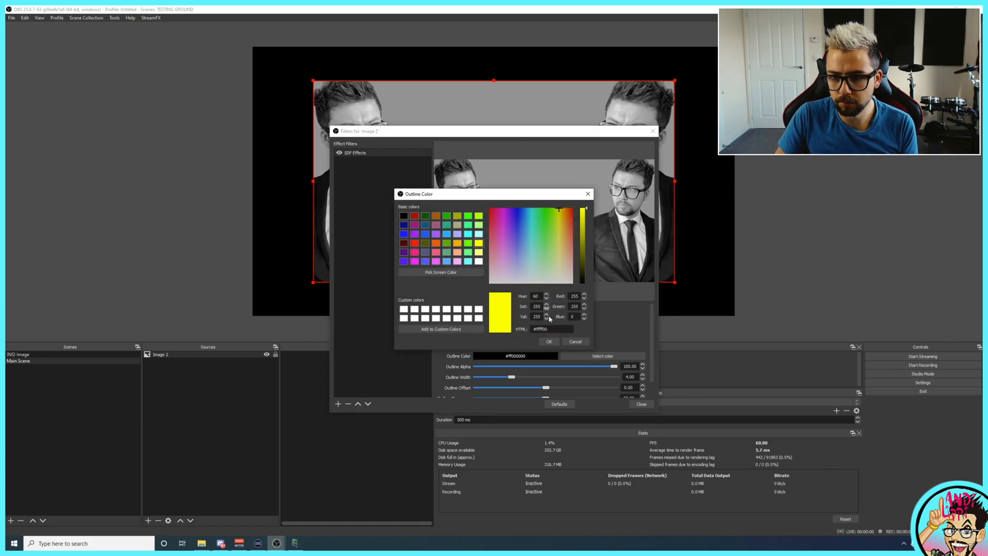
pyautogui.click(548, 341)
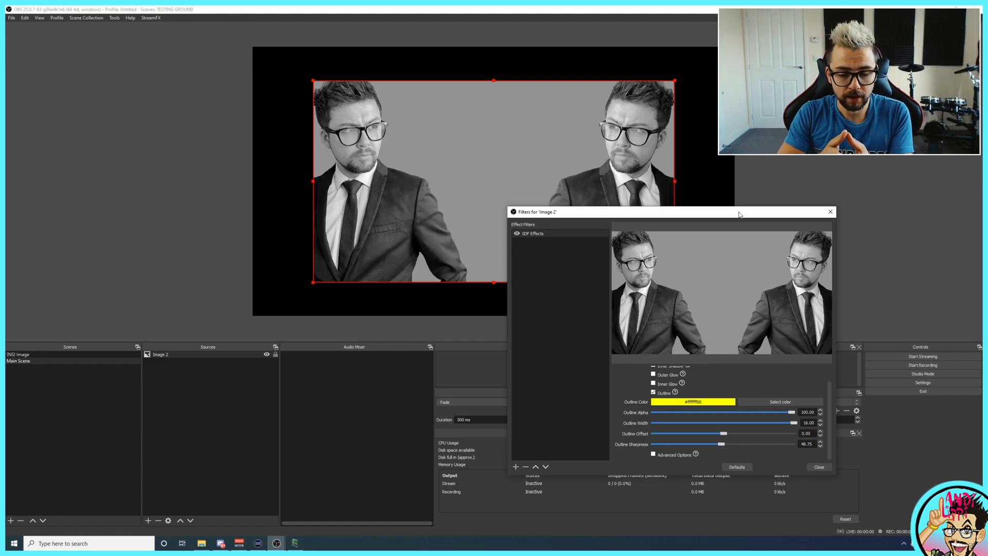
pyautogui.click(37, 354)
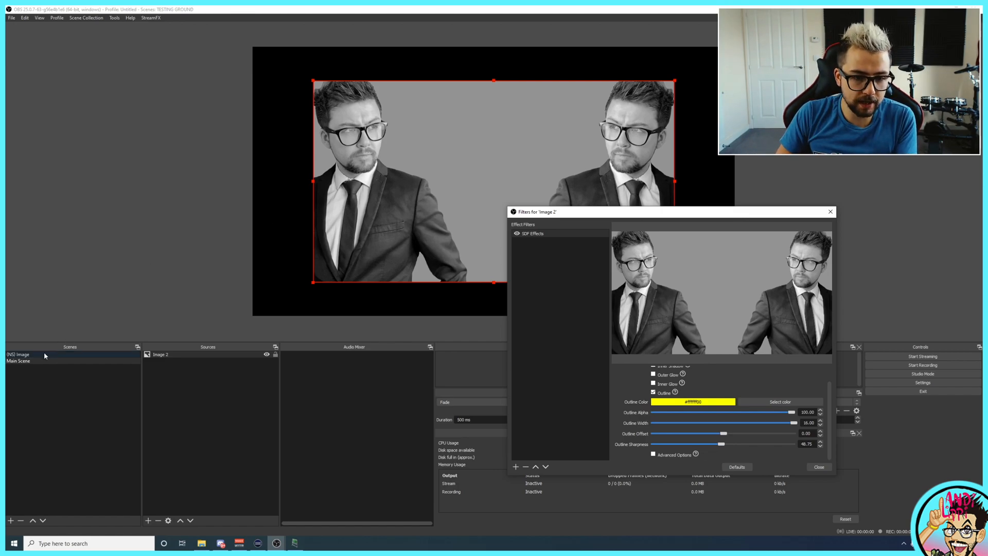
pyautogui.click(19, 354)
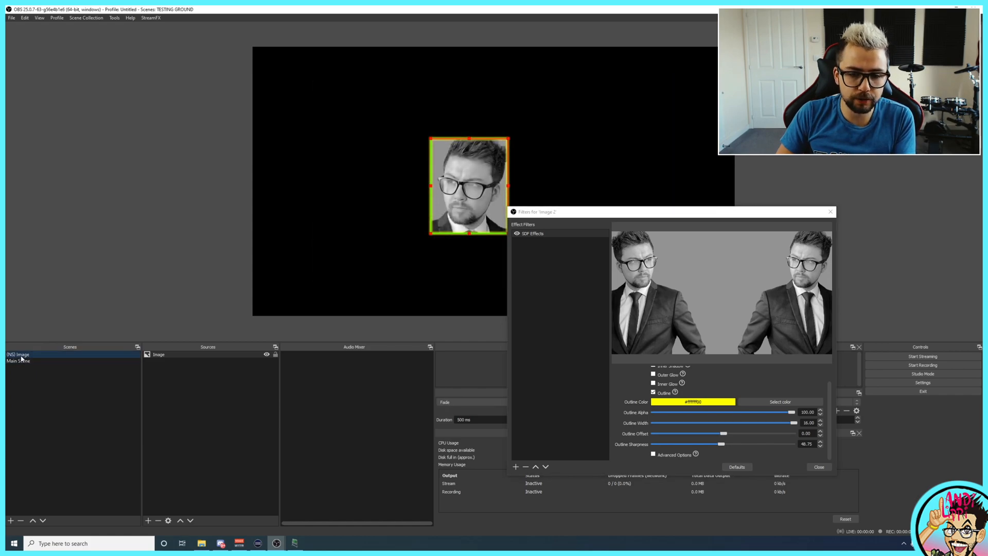
pyautogui.moveTo(454, 108)
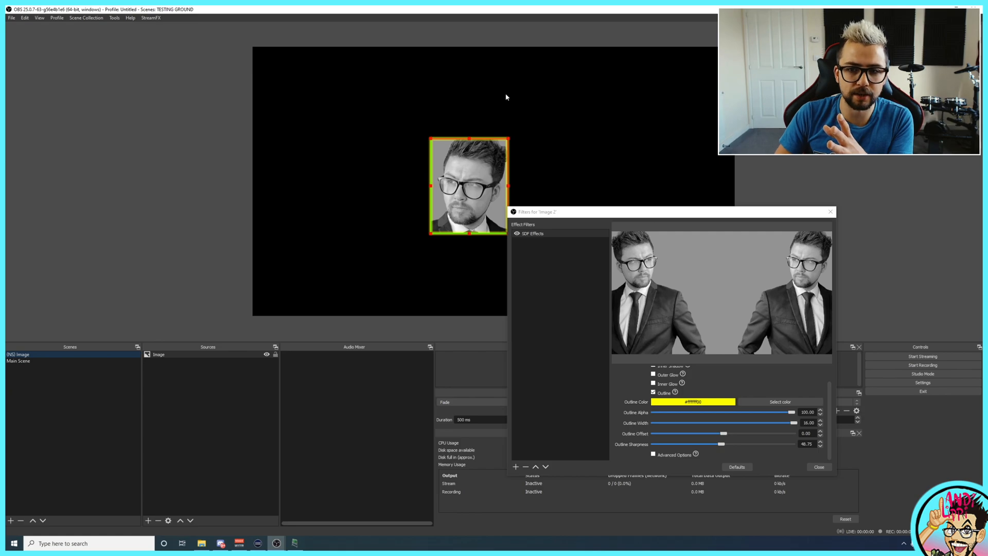
pyautogui.moveTo(516, 151)
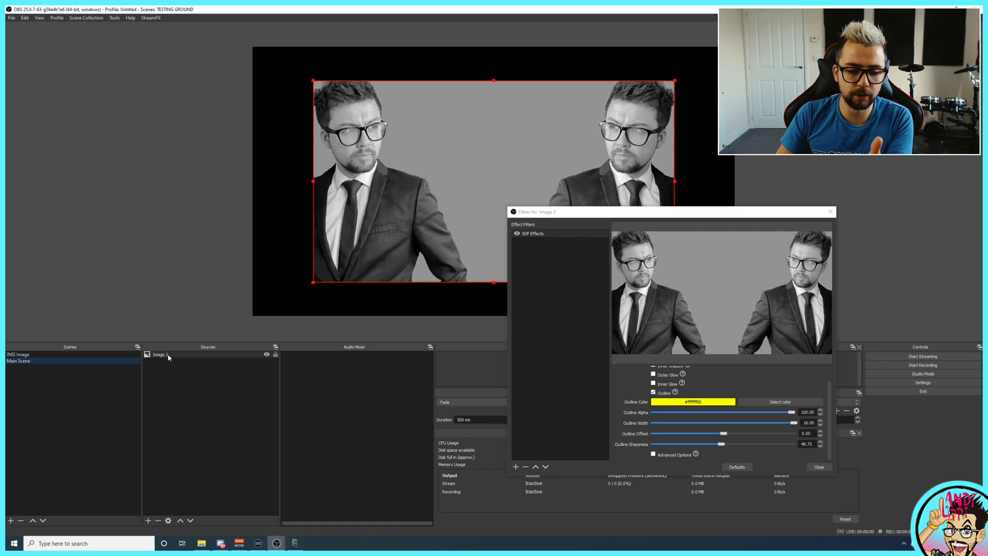
pyautogui.moveTo(419, 58)
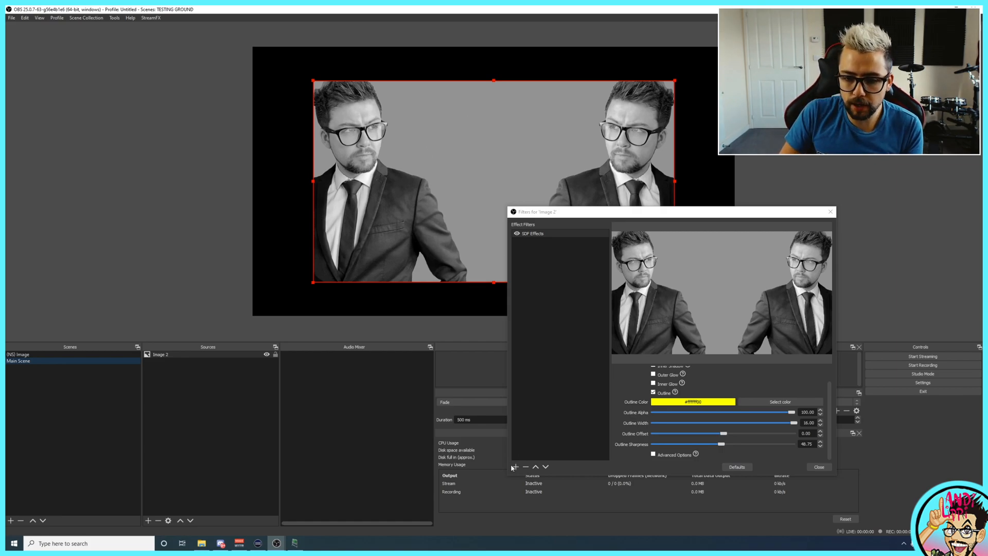
# - Add a Crop/Pad filter to Image 2 and move it above SDF Effects
pyautogui.click(514, 467)
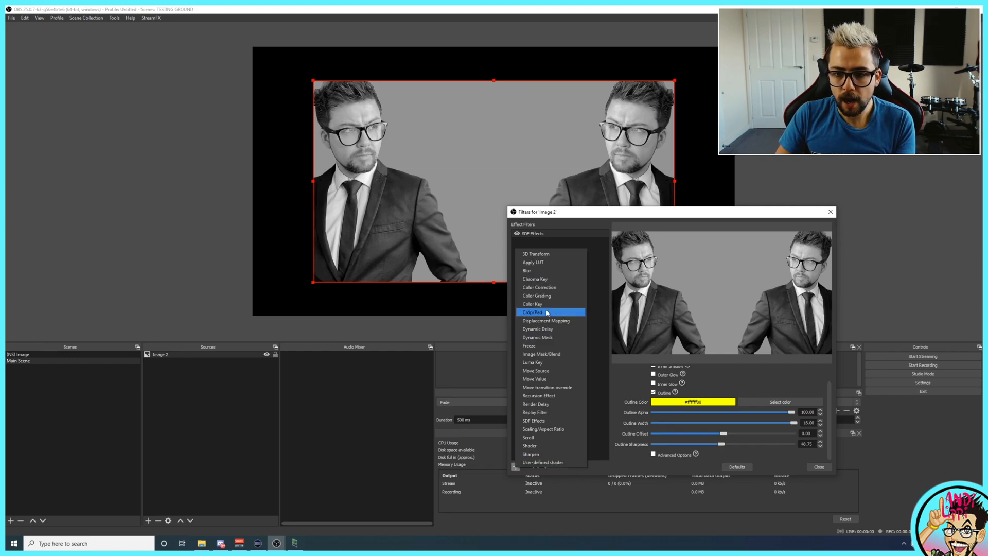
pyautogui.click(532, 312)
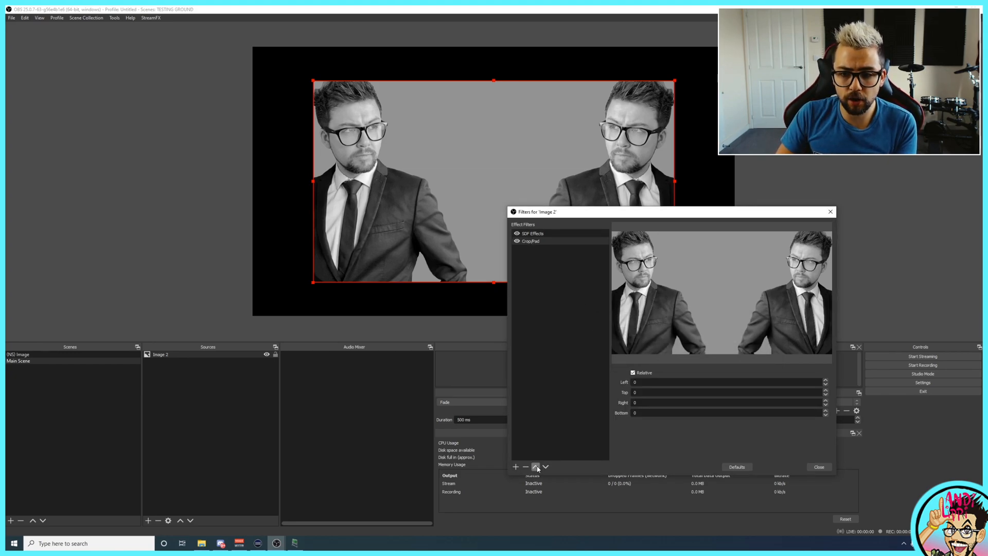
pyautogui.click(536, 467)
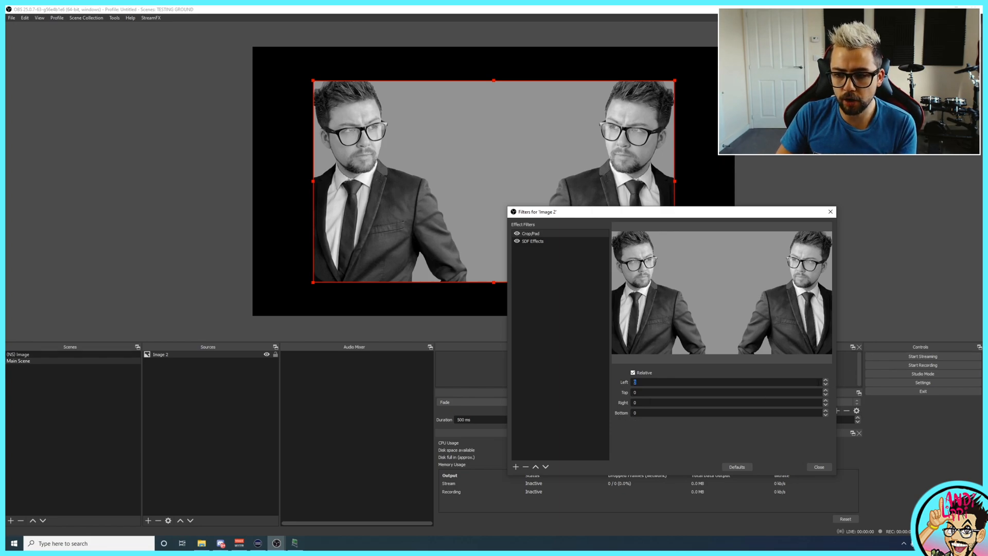
# - Set Crop/Pad Left, Top, Right and Bottom to -100
pyautogui.write('10')
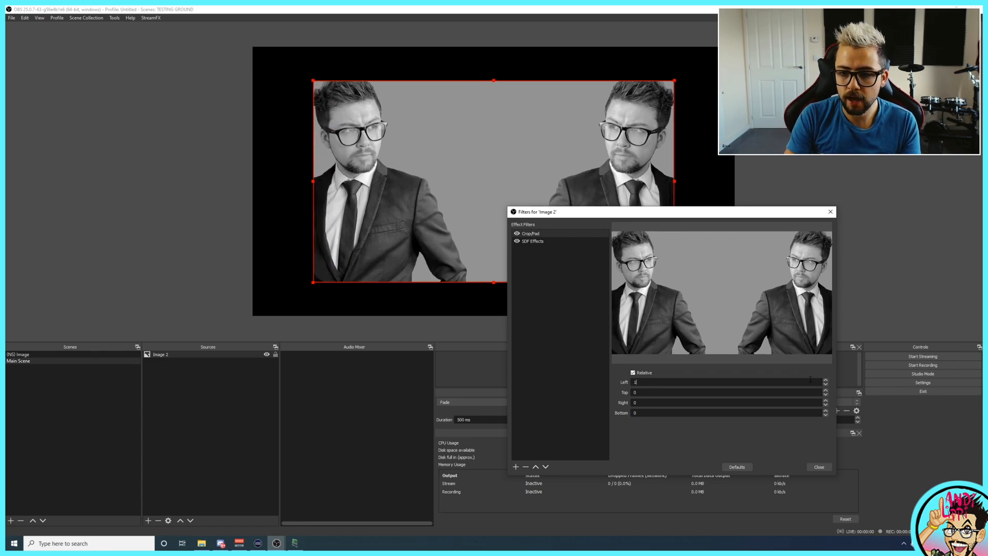
pyautogui.write('-100')
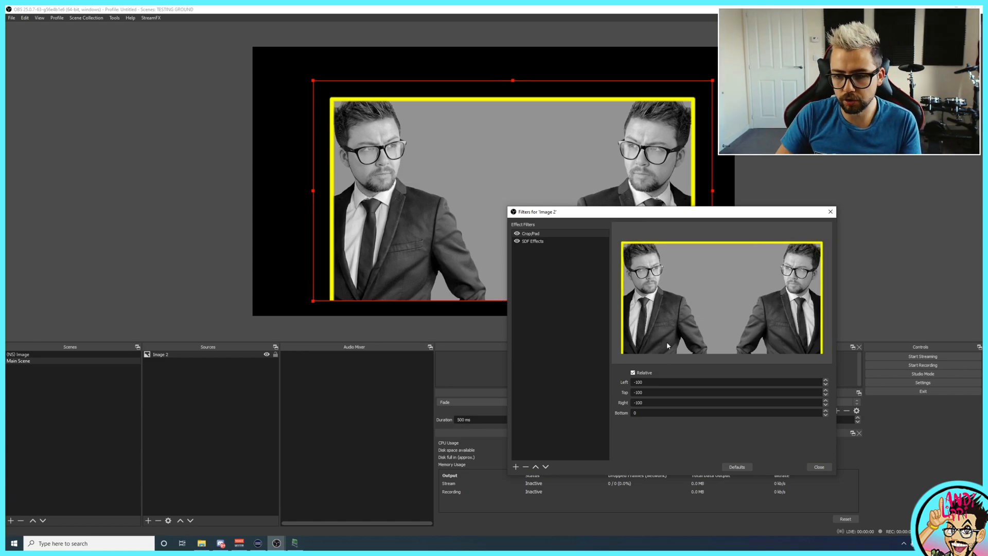
pyautogui.tripleClick(724, 413)
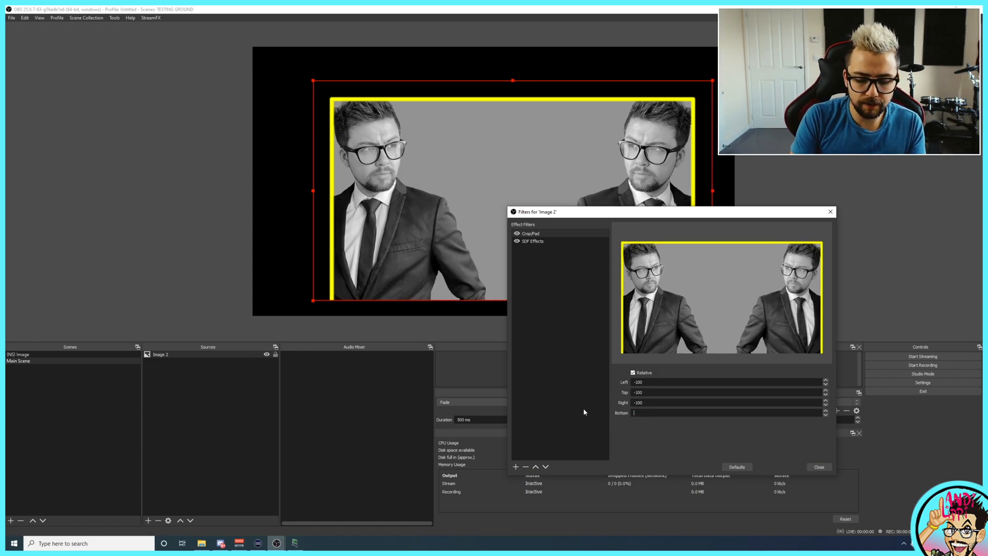
pyautogui.write('-100')
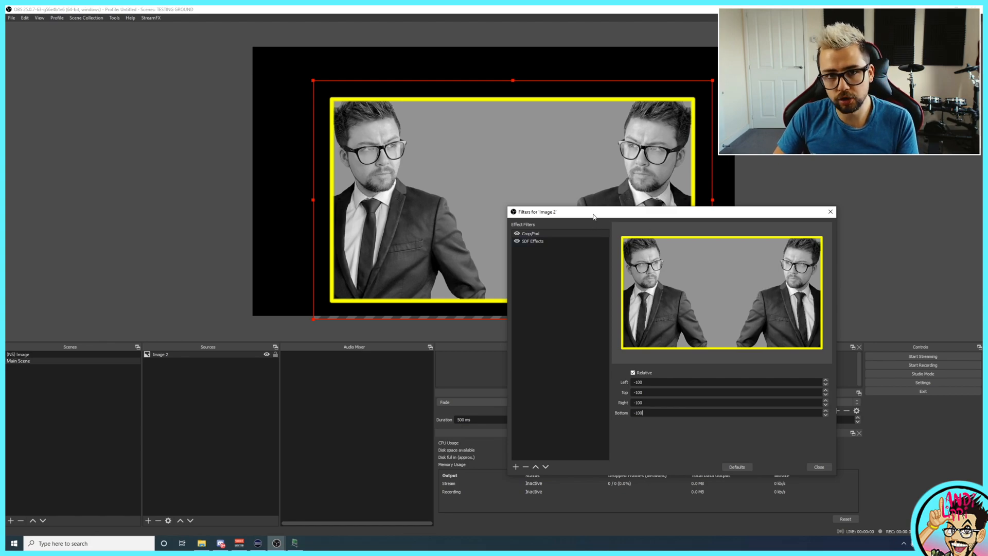
pyautogui.moveTo(611, 156)
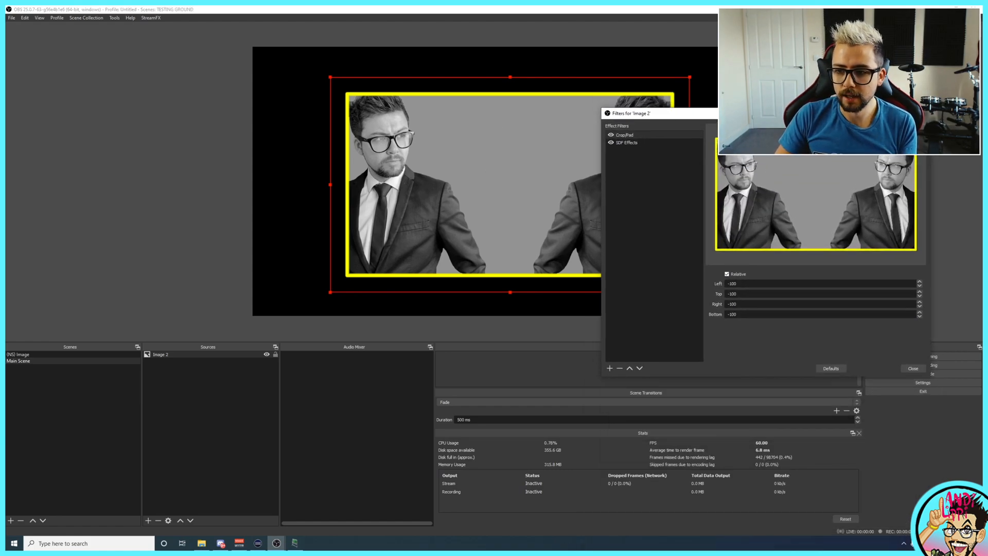
# - Create Scene 2 holding the existing INS! Image scene, repositioned on the canvas
pyautogui.click(19, 354)
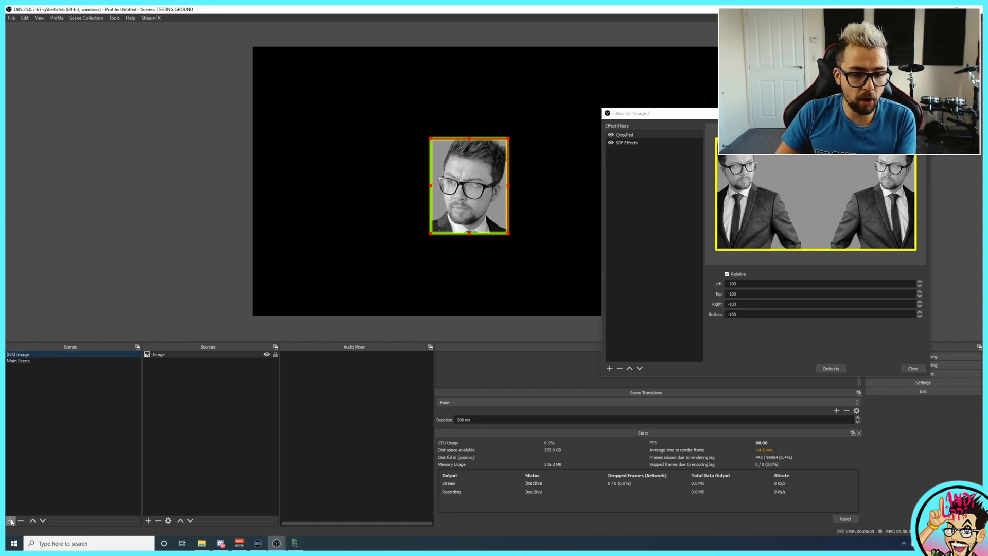
pyautogui.click(10, 520)
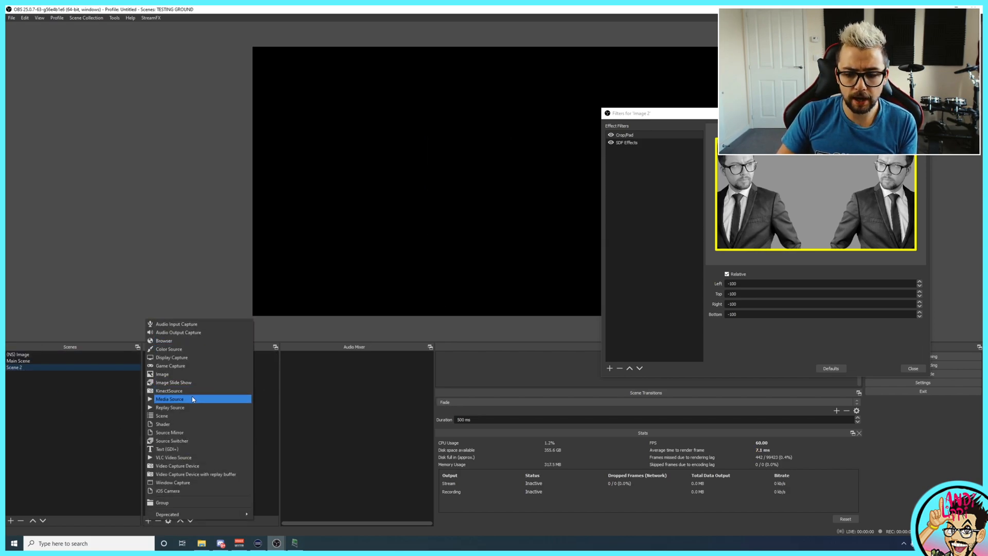
pyautogui.click(161, 416)
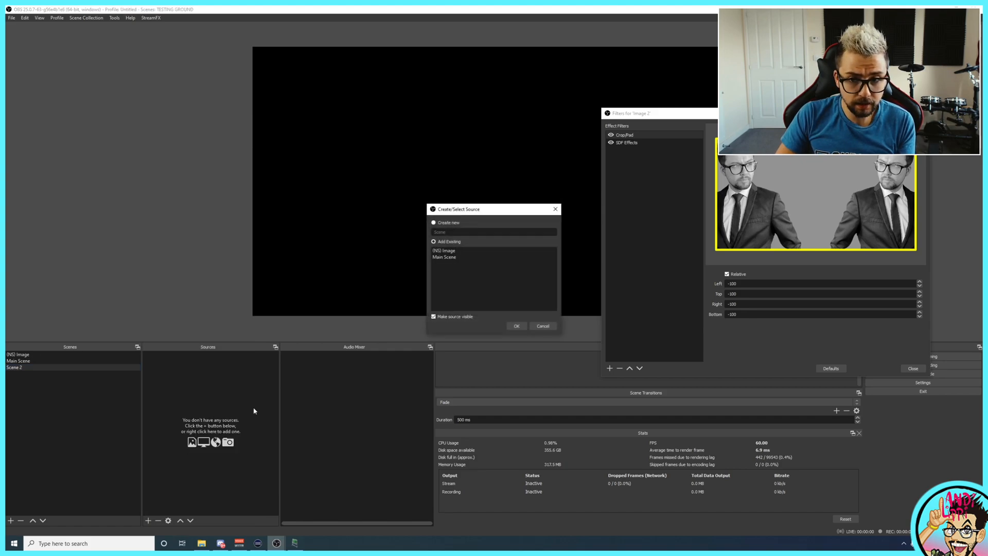
pyautogui.click(516, 325)
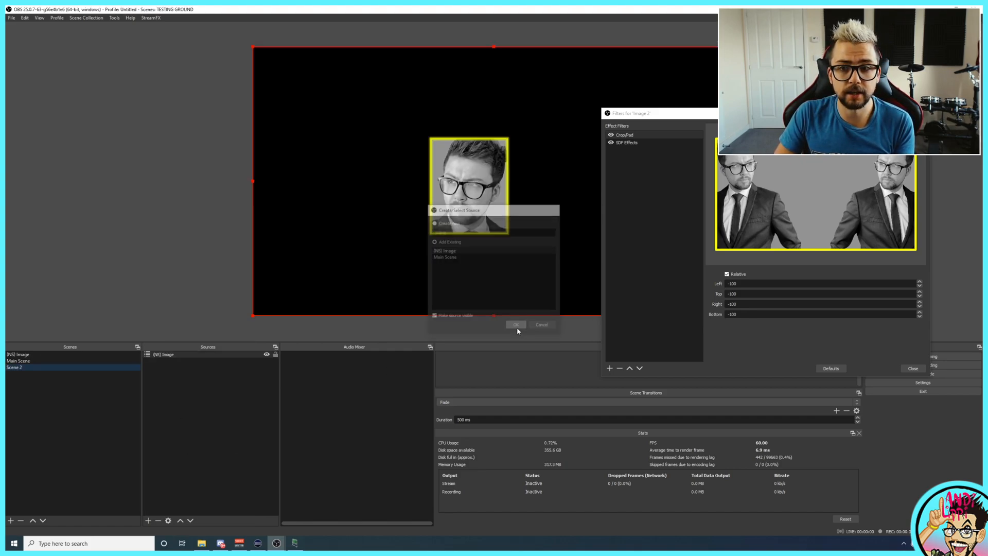
pyautogui.click(516, 325)
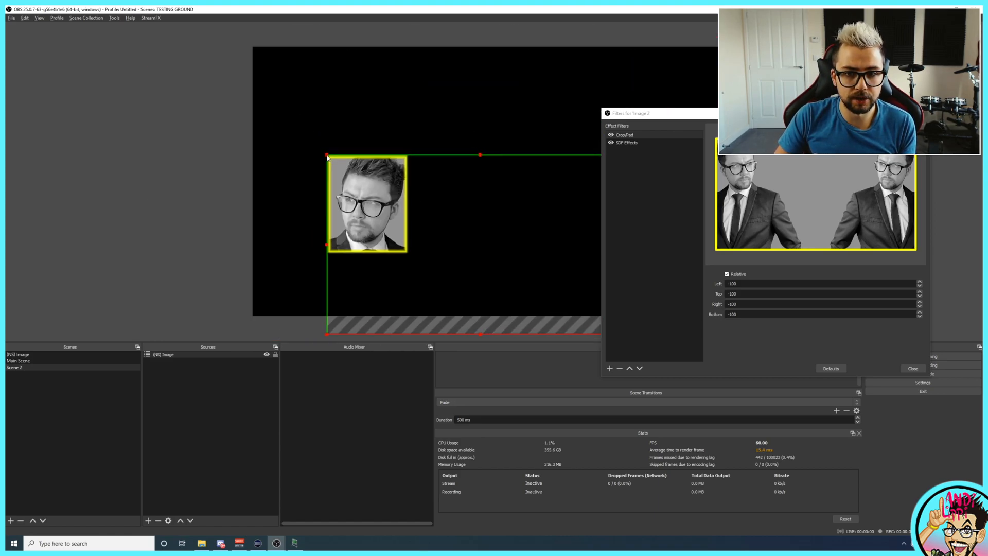
pyautogui.moveTo(367, 202); pyautogui.dragTo(315, 133)
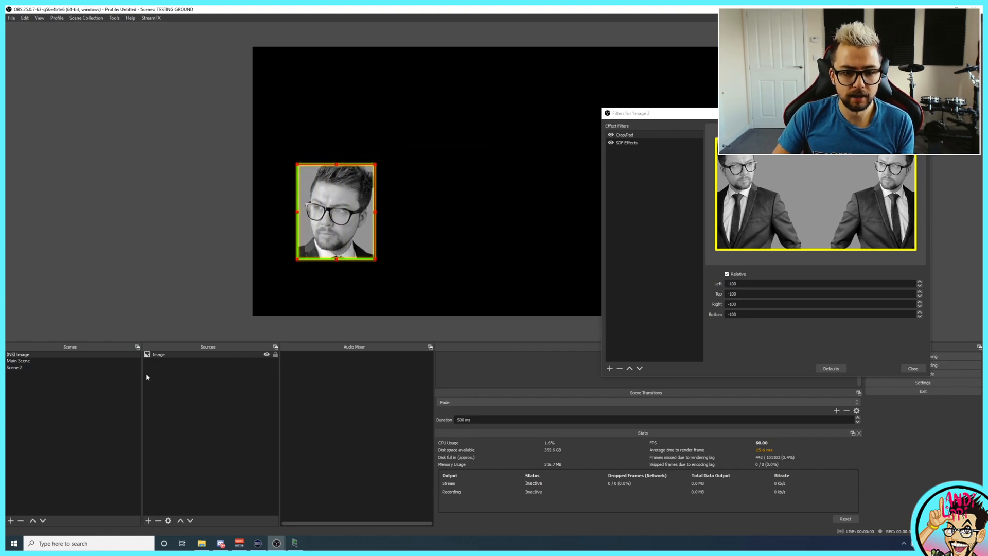
pyautogui.click(14, 367)
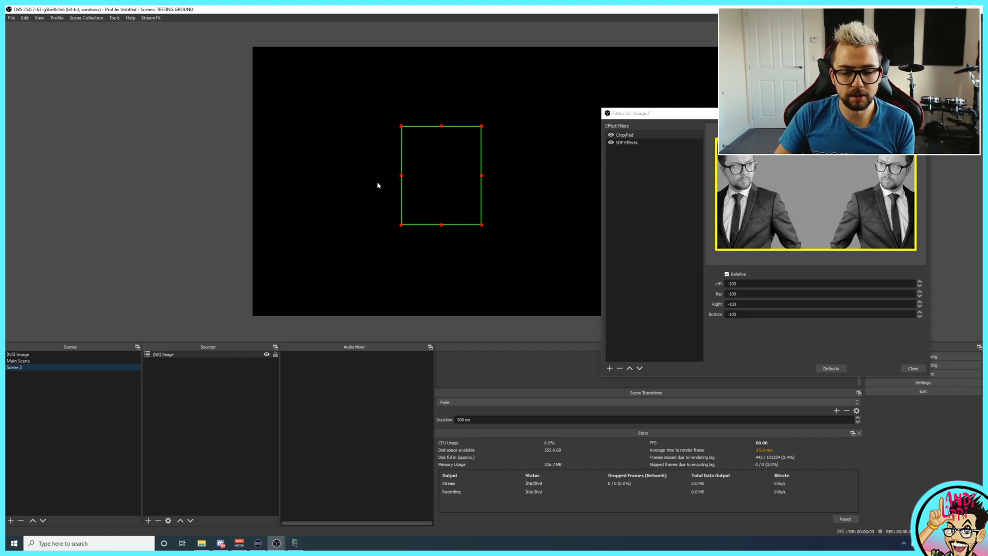